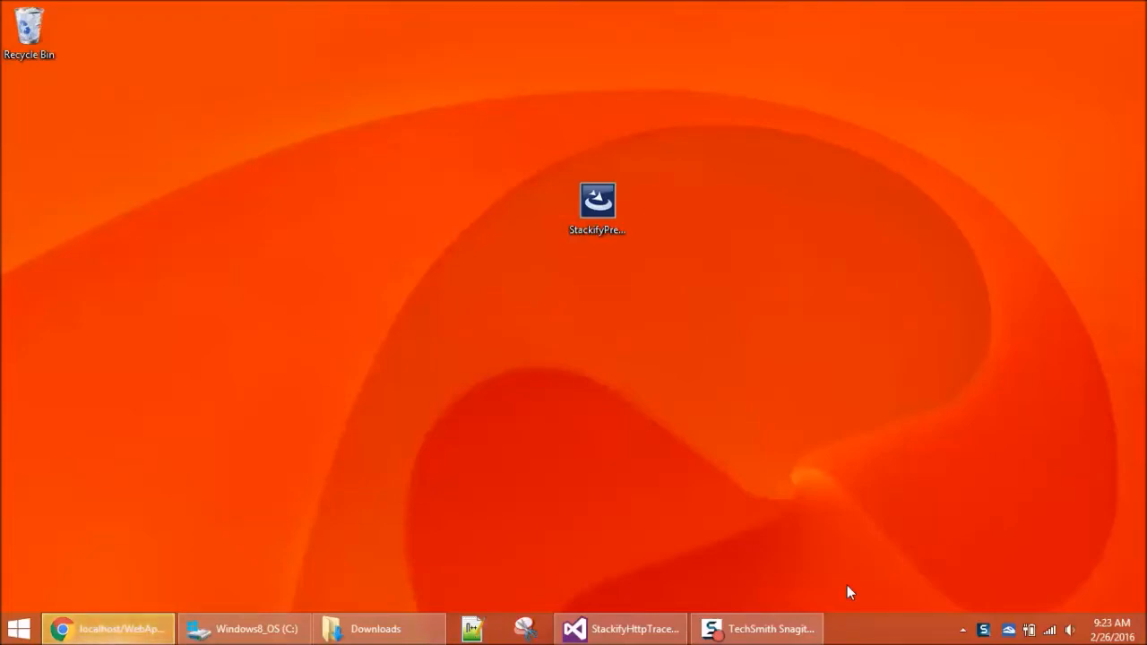
mouse_move(651, 441)
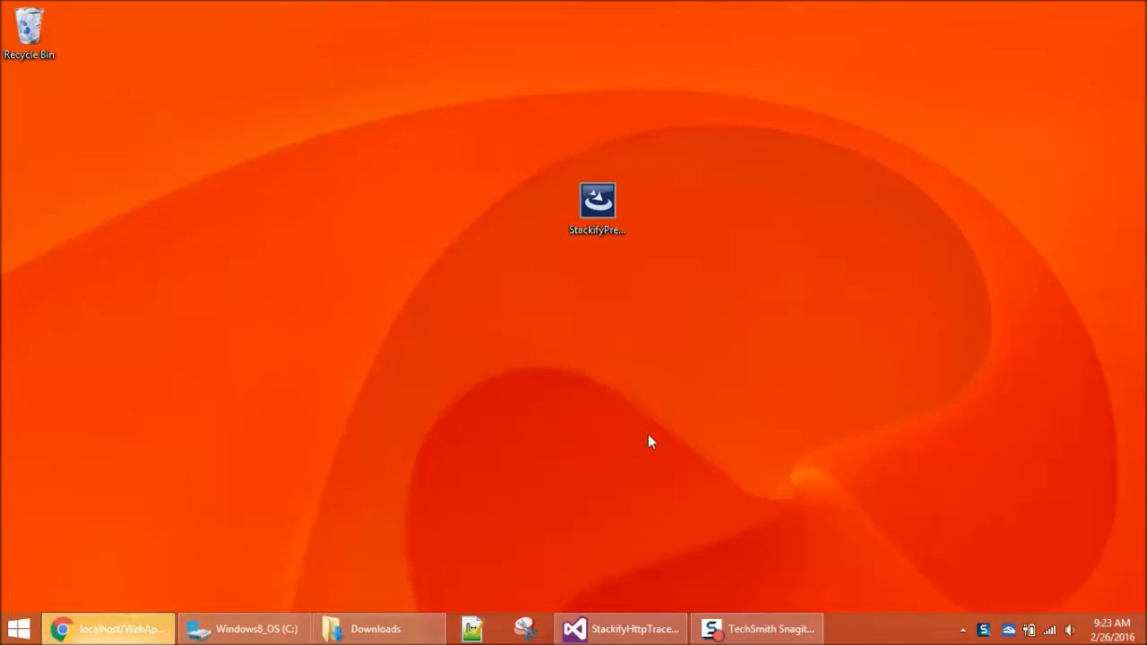
Run the Stackify Prefix setup file, accept the license terms and complete the installation.
left_click(598, 200)
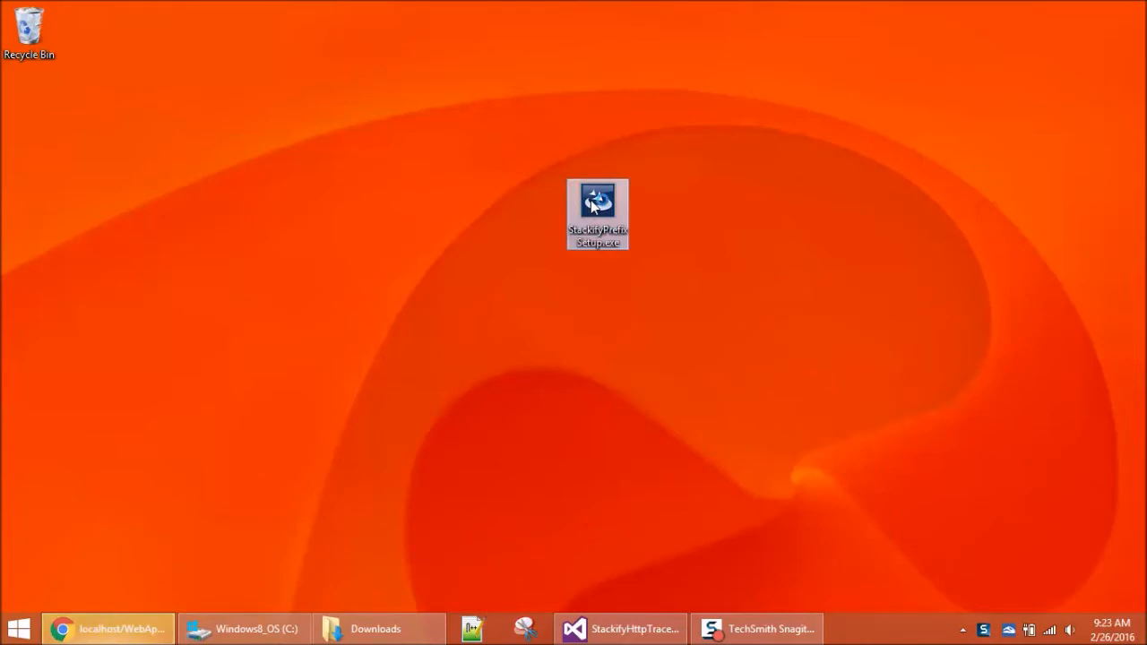
double_click(598, 201)
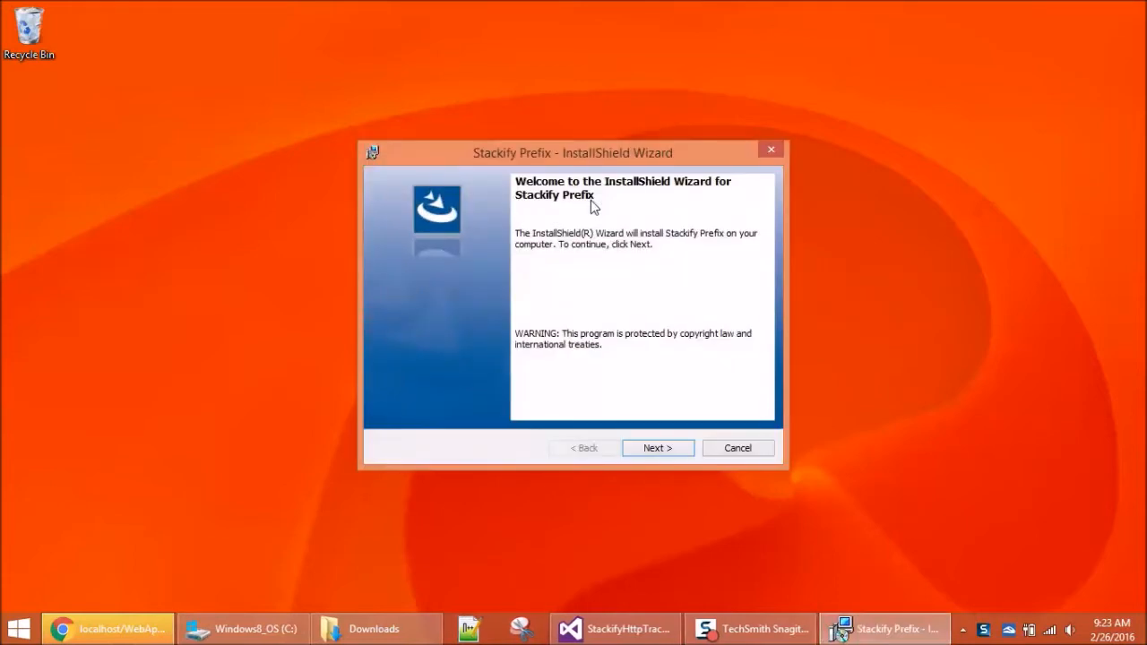
left_click(657, 448)
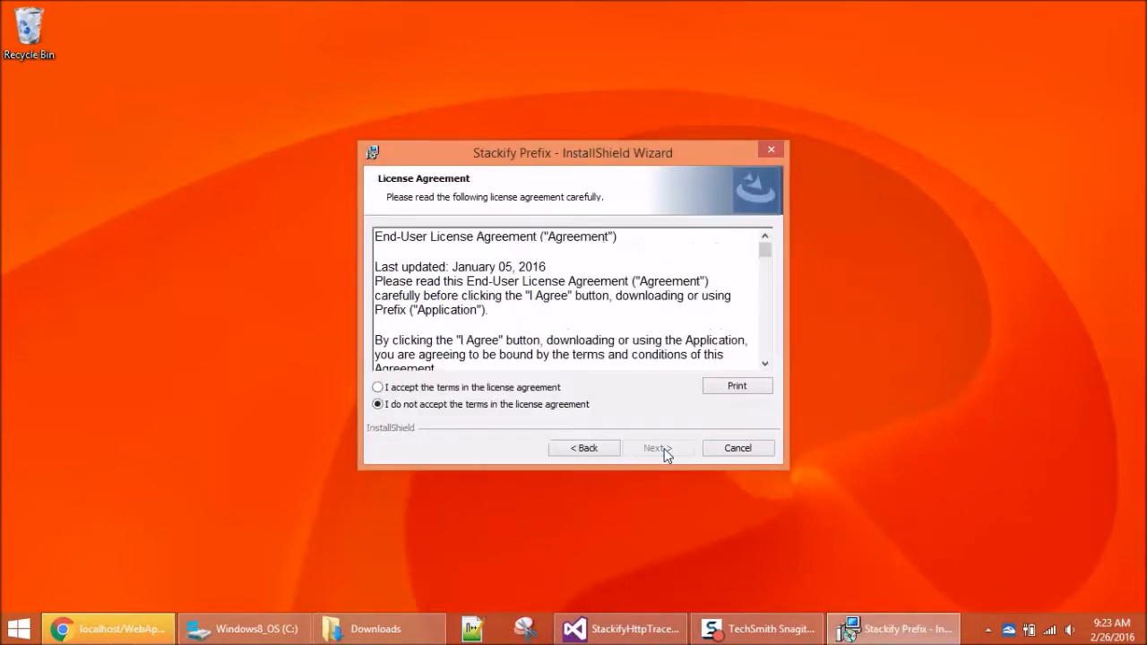
left_click(377, 388)
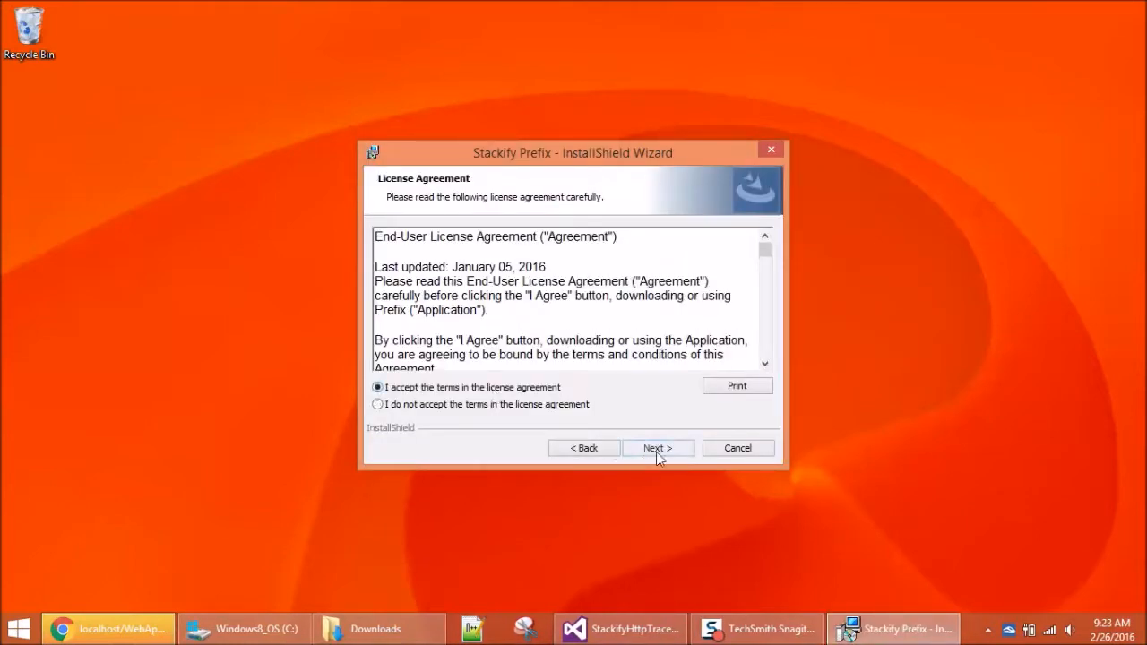
left_click(657, 449)
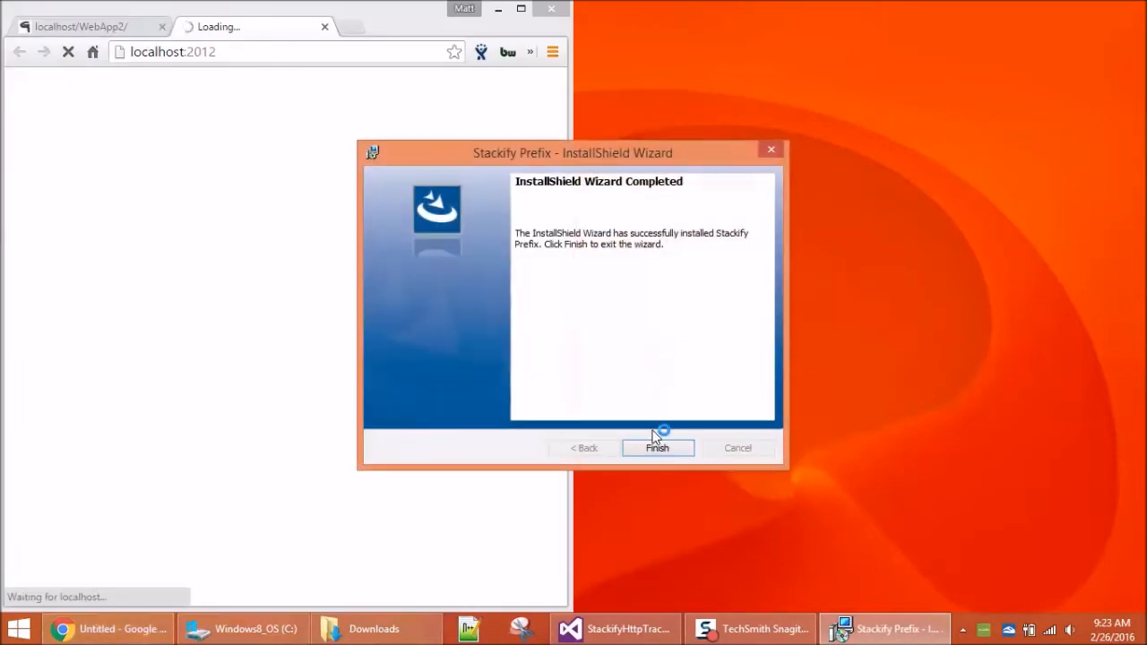
Close the finished installer, maximize the Prefix window and enable the .NET profiler.
left_click(656, 448)
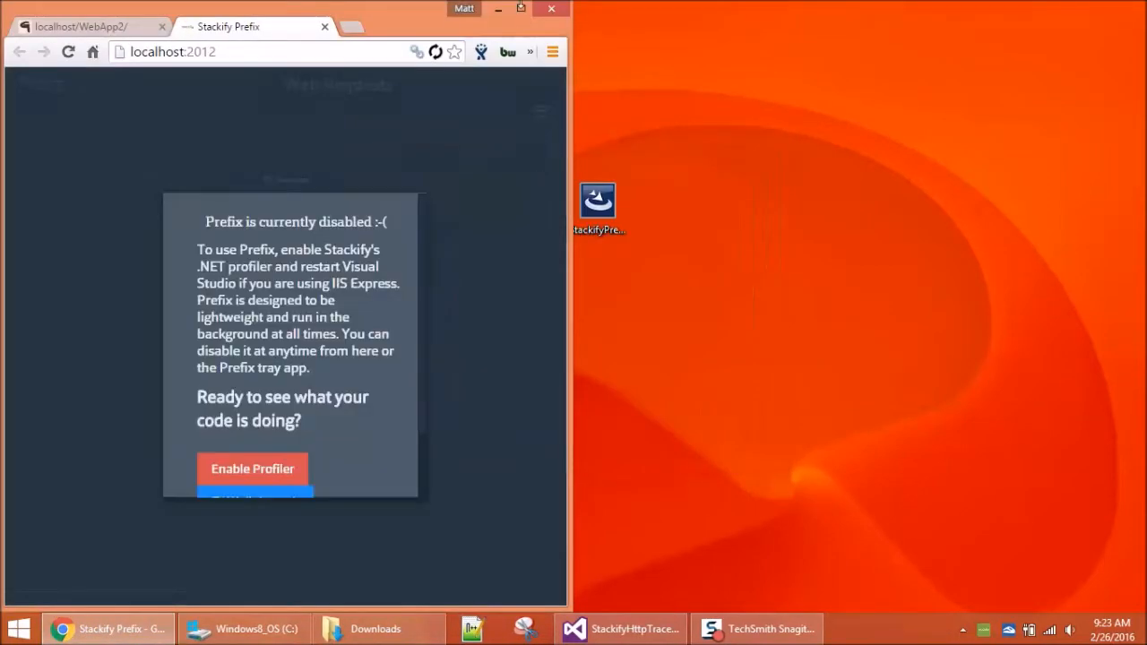
left_click(521, 8)
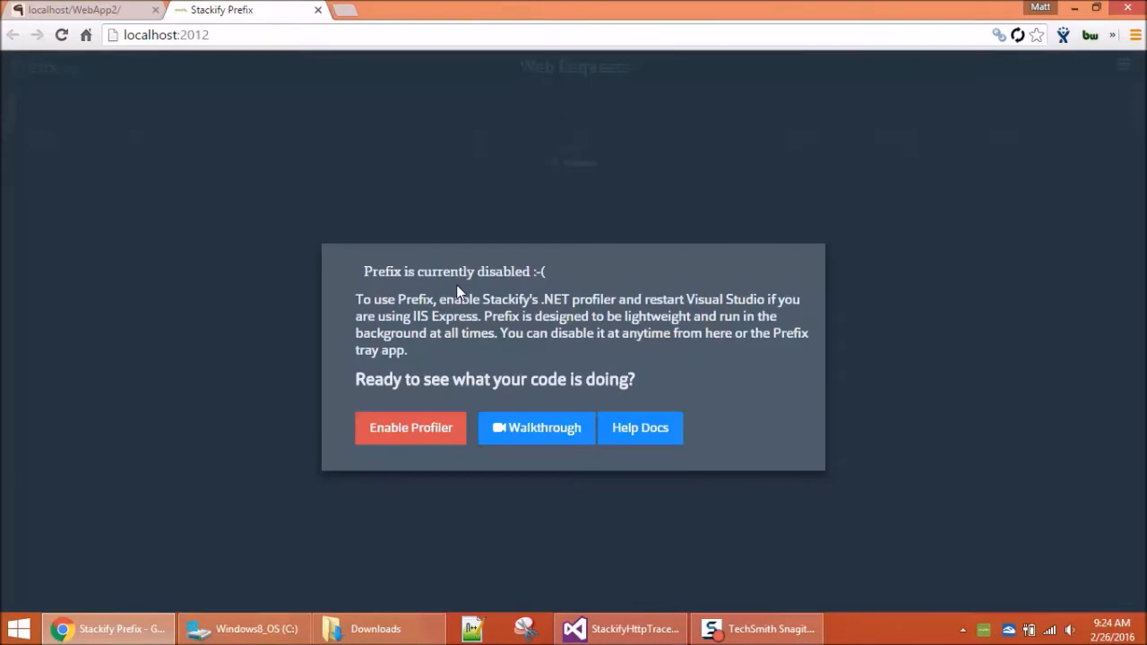
mouse_move(581, 366)
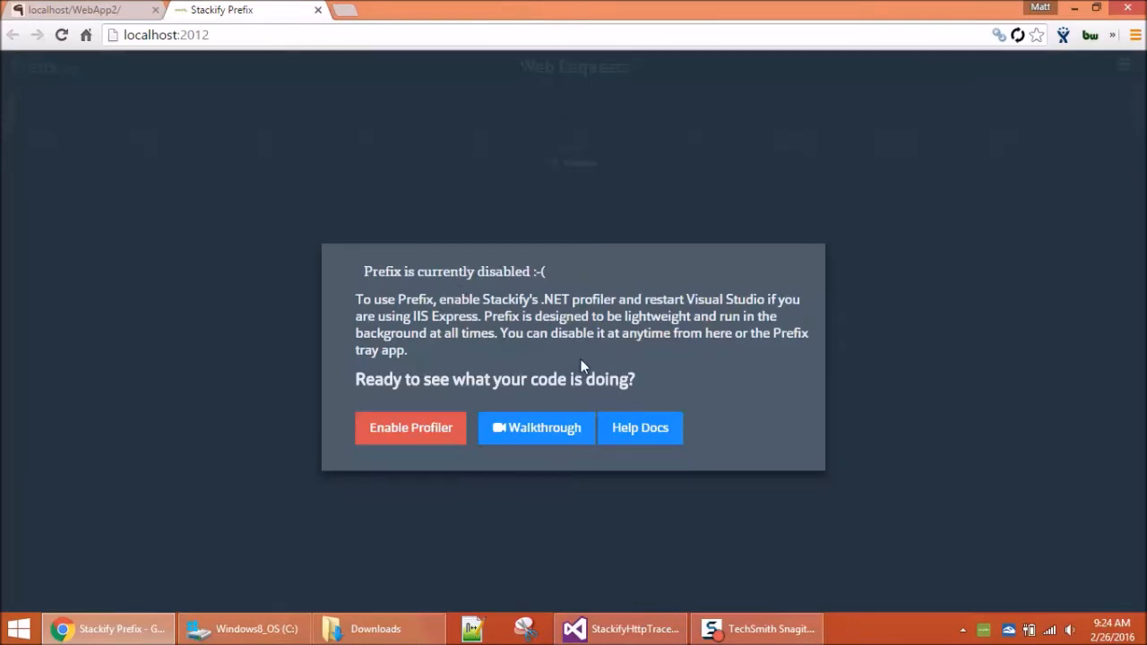
mouse_move(659, 358)
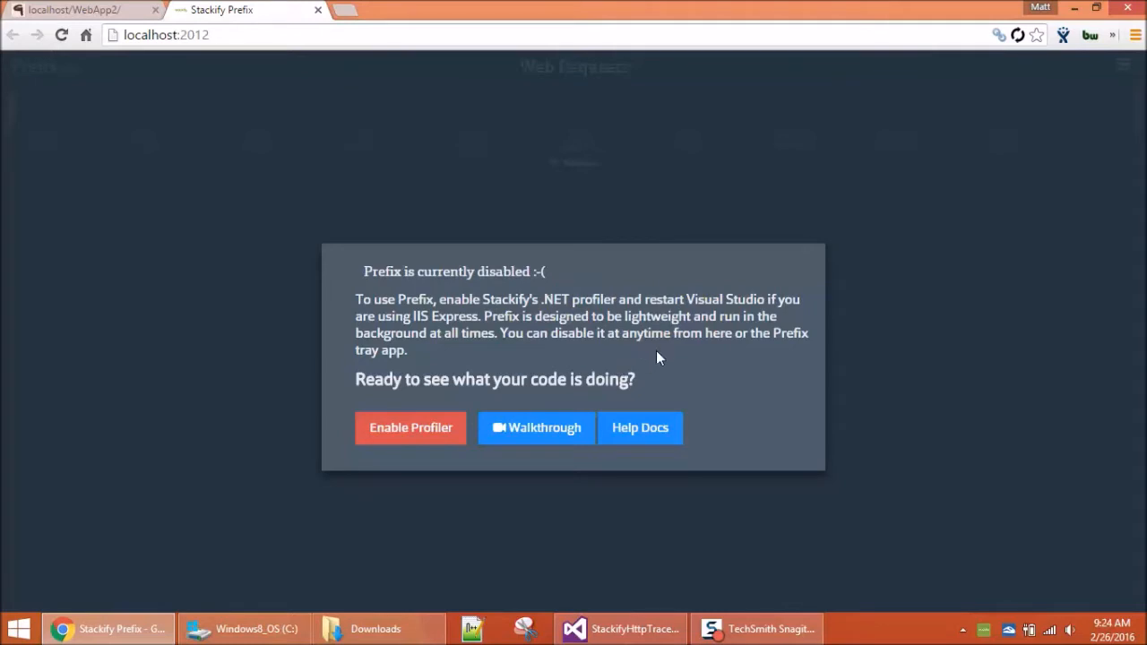
mouse_move(410, 427)
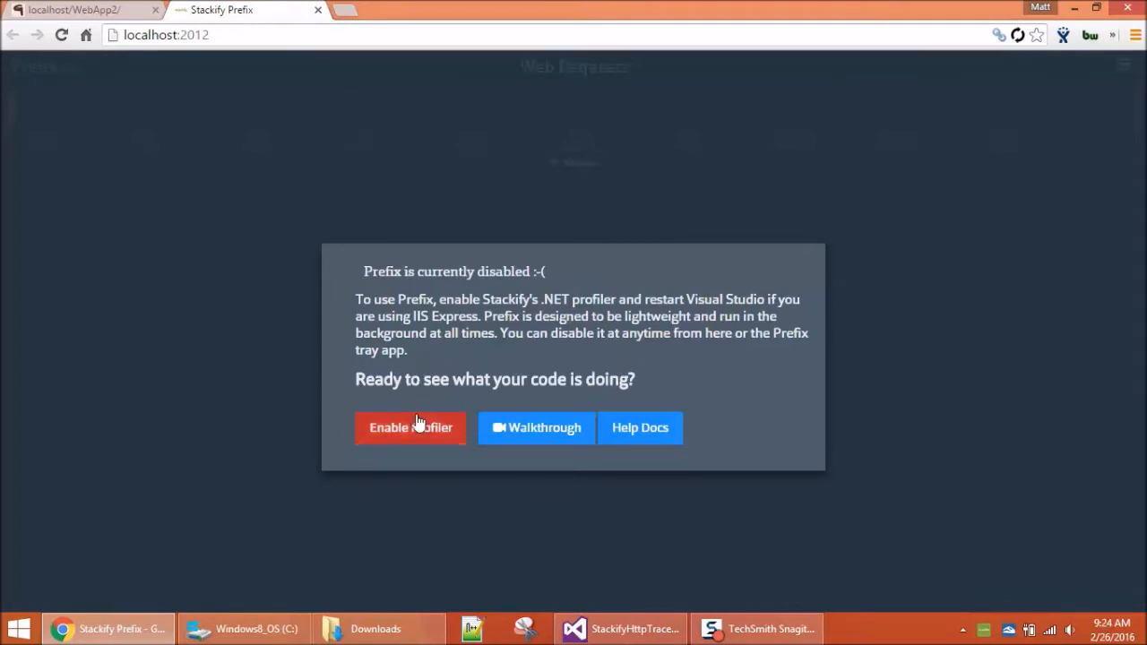
left_click(411, 428)
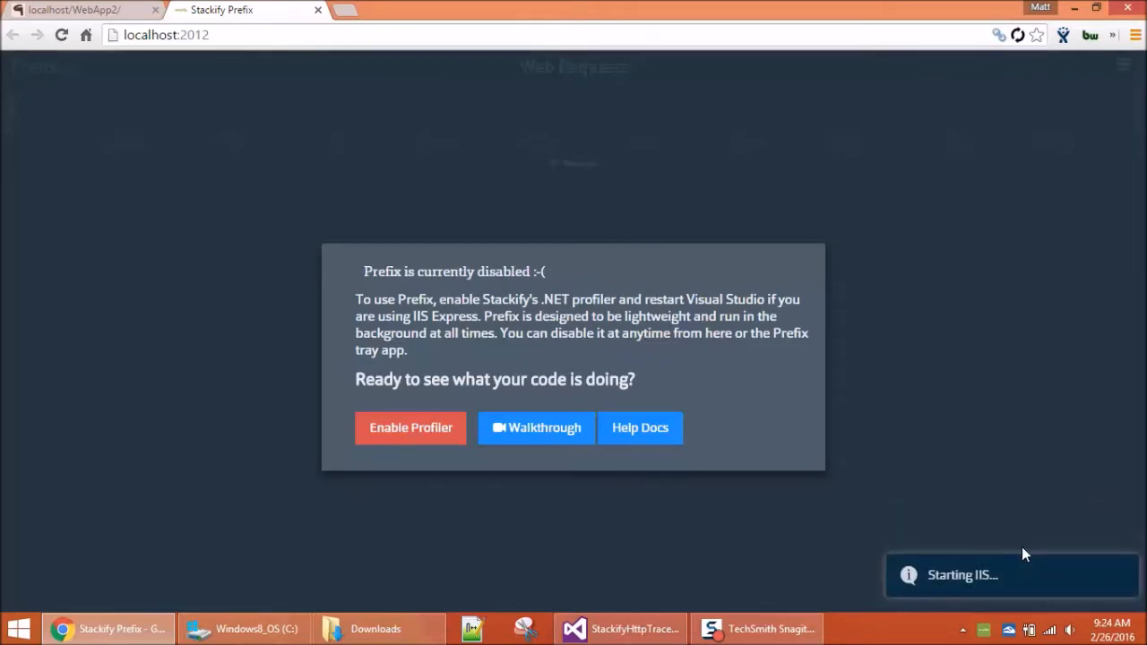
left_click(410, 428)
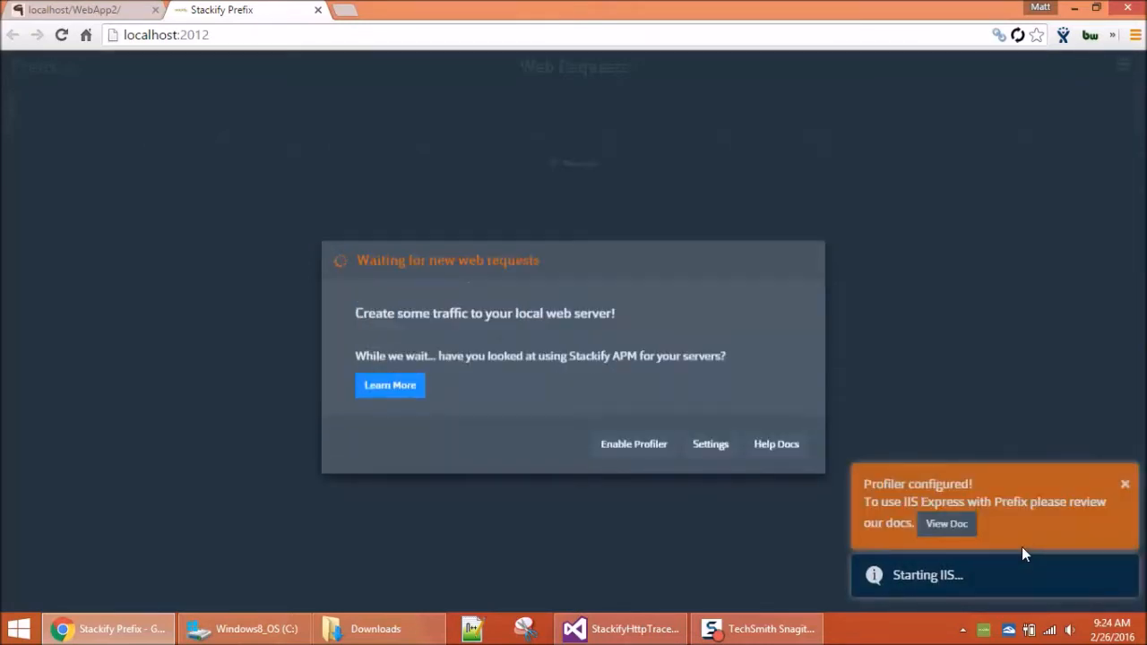
Reload the WebApp2 page beside Prefix to capture Home.Index and bundle requests.
left_click(80, 10)
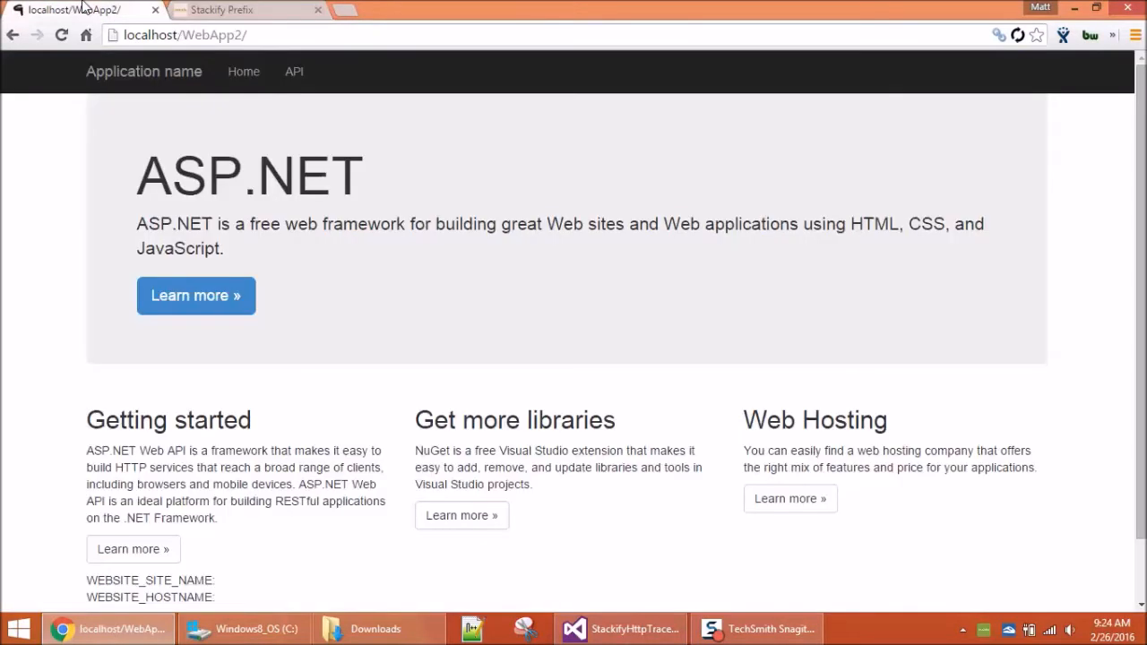
left_click(60, 34)
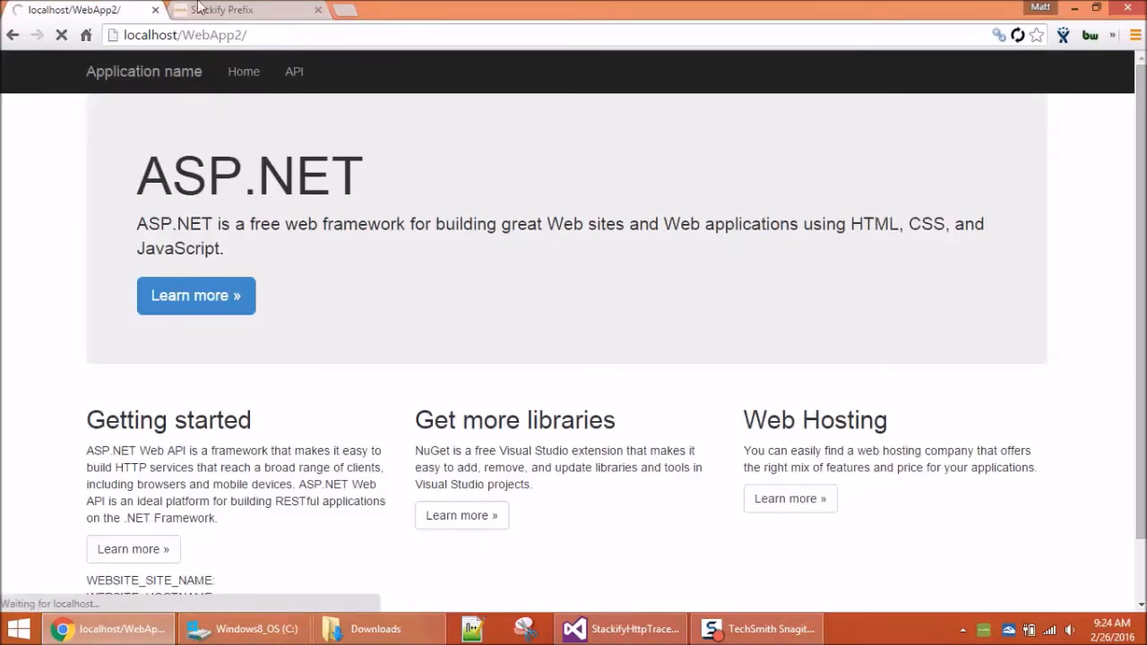
left_click(246, 9)
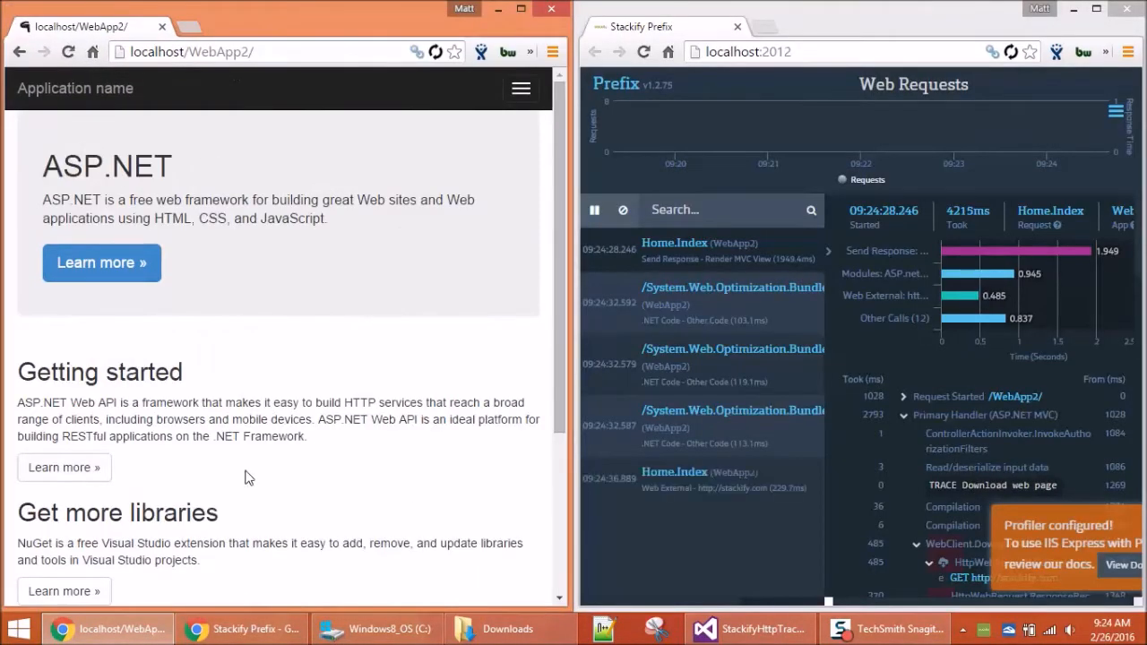
mouse_move(762, 493)
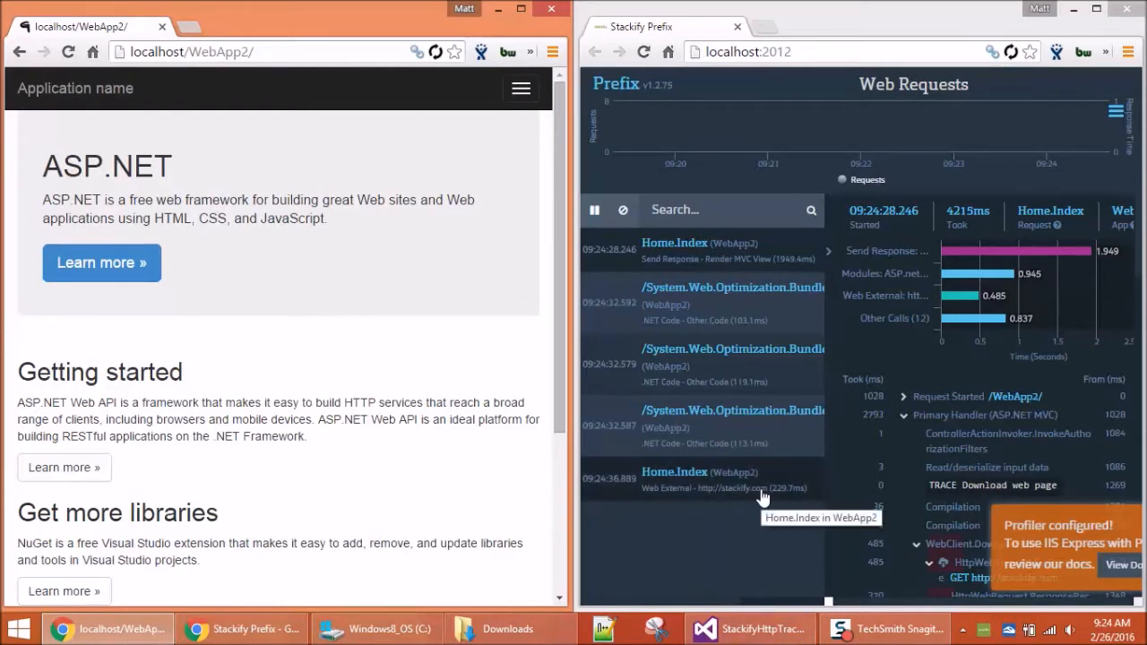
left_click(68, 51)
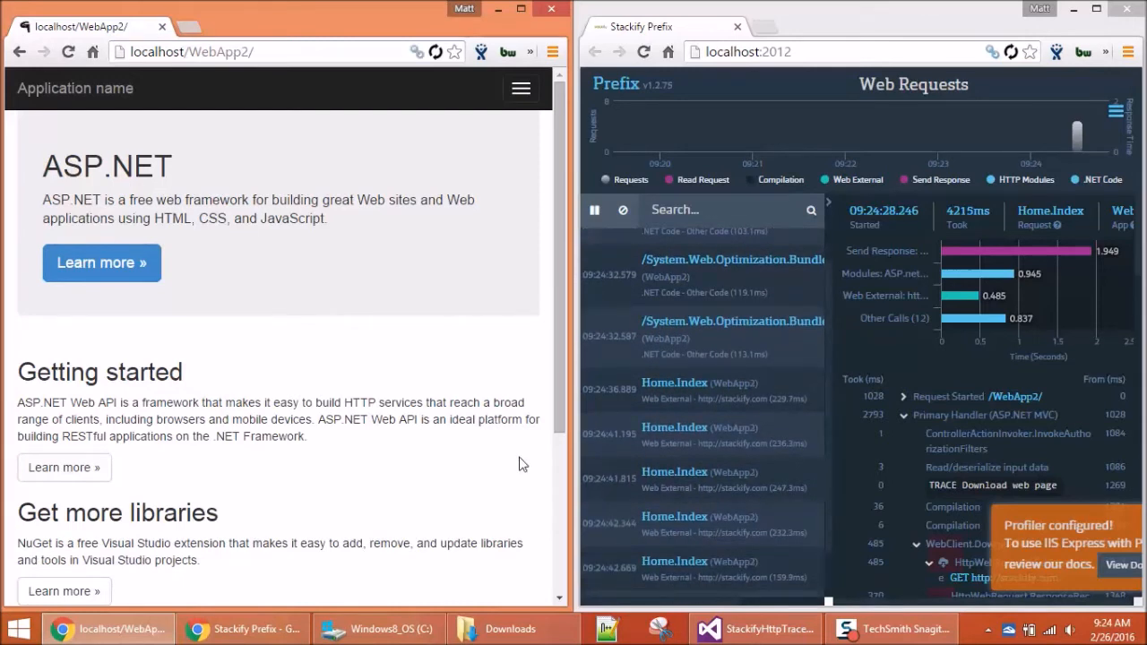
mouse_move(841, 34)
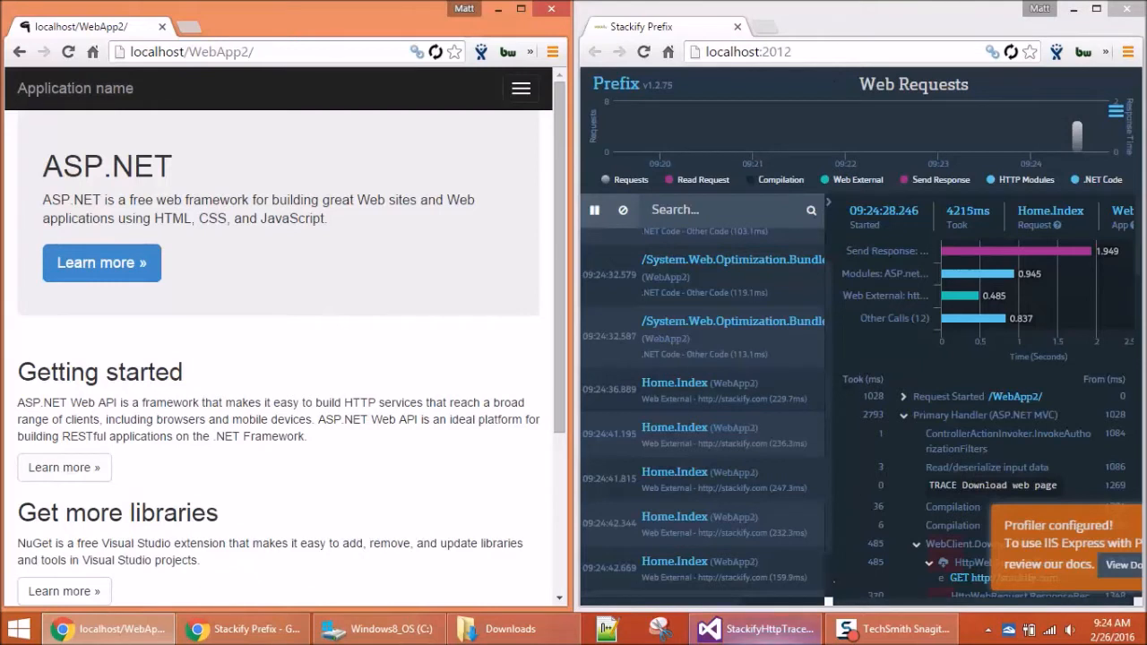
mouse_move(755, 629)
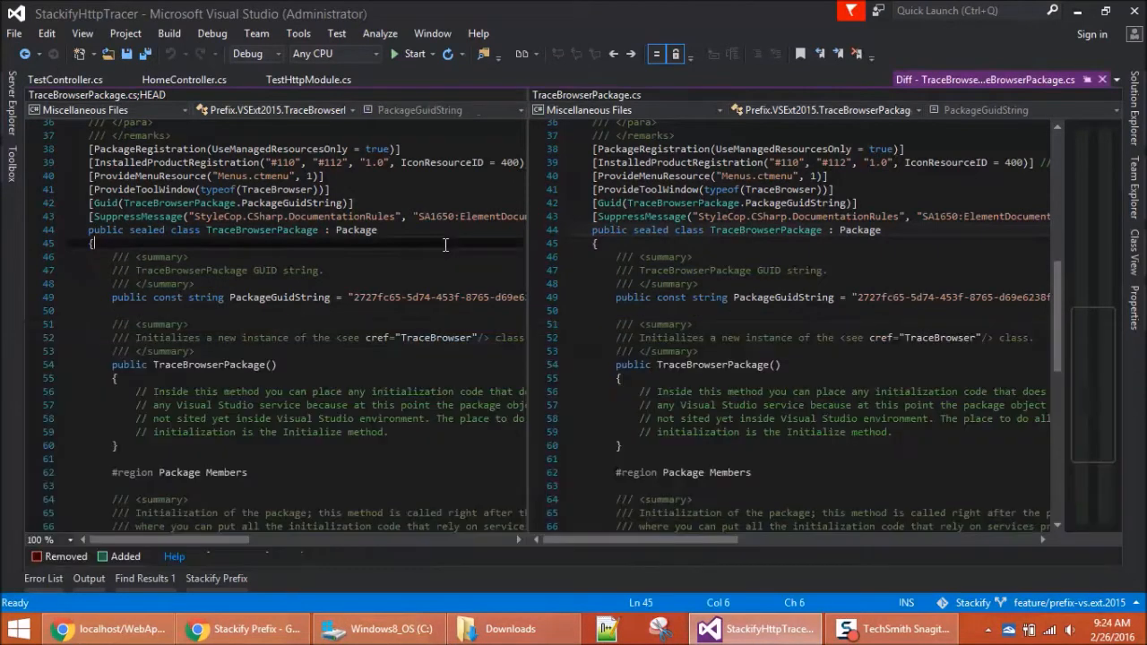
Start debugging WebApp2 in IIS Express with HomeController.cs open.
left_click(414, 53)
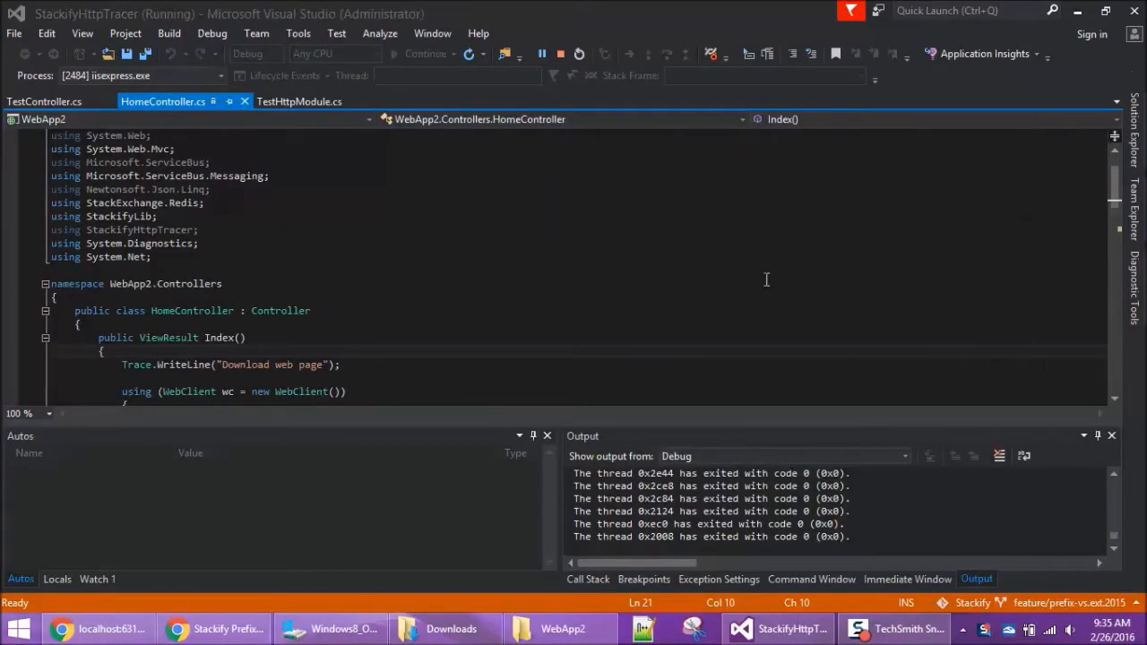
mouse_move(765, 318)
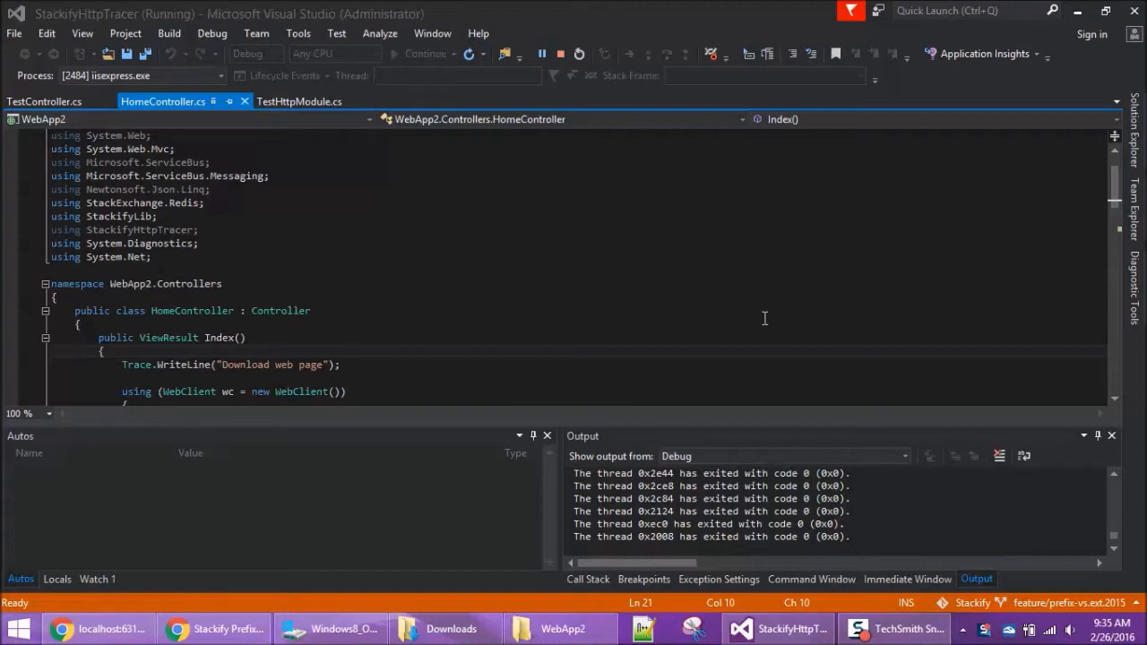
mouse_move(847, 165)
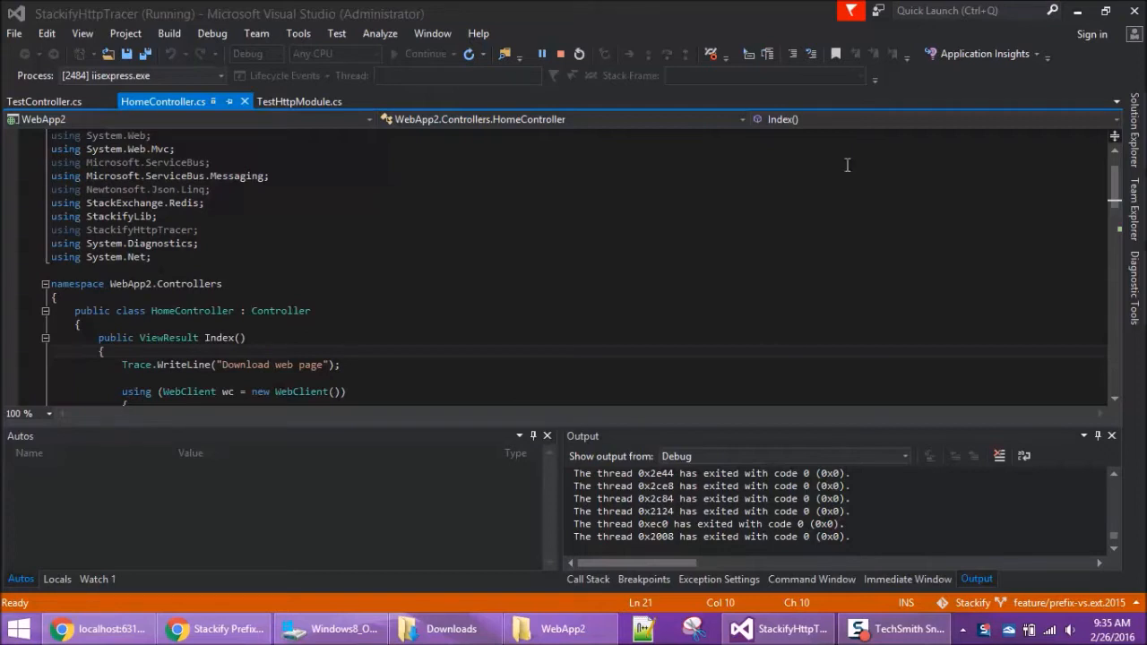
mouse_move(746, 239)
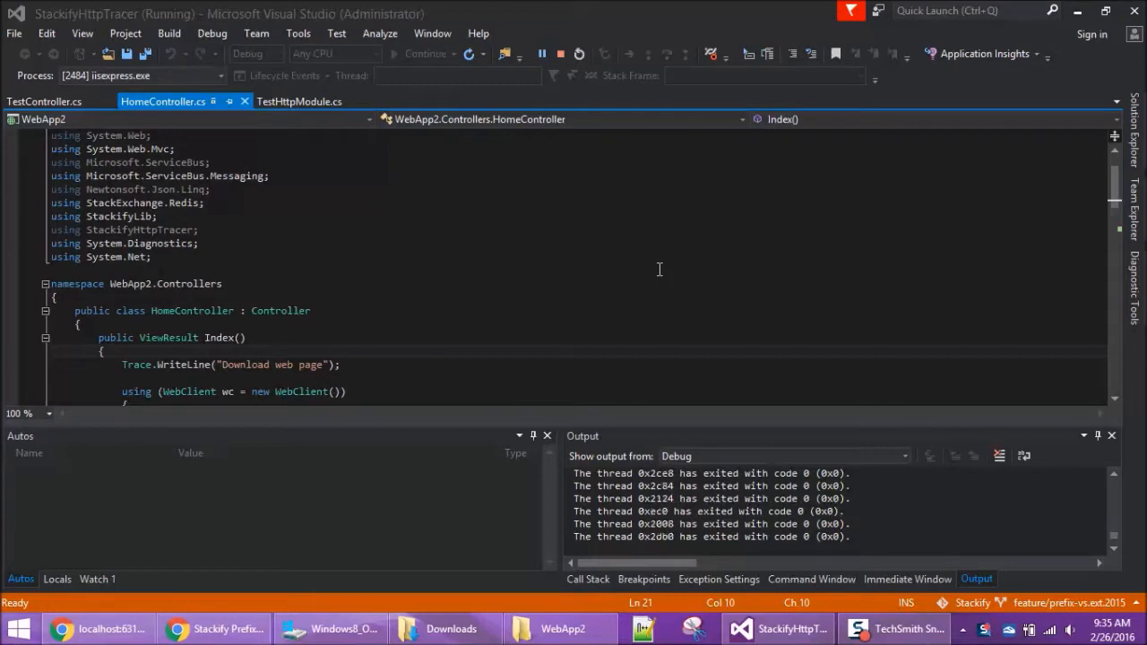
mouse_move(612, 170)
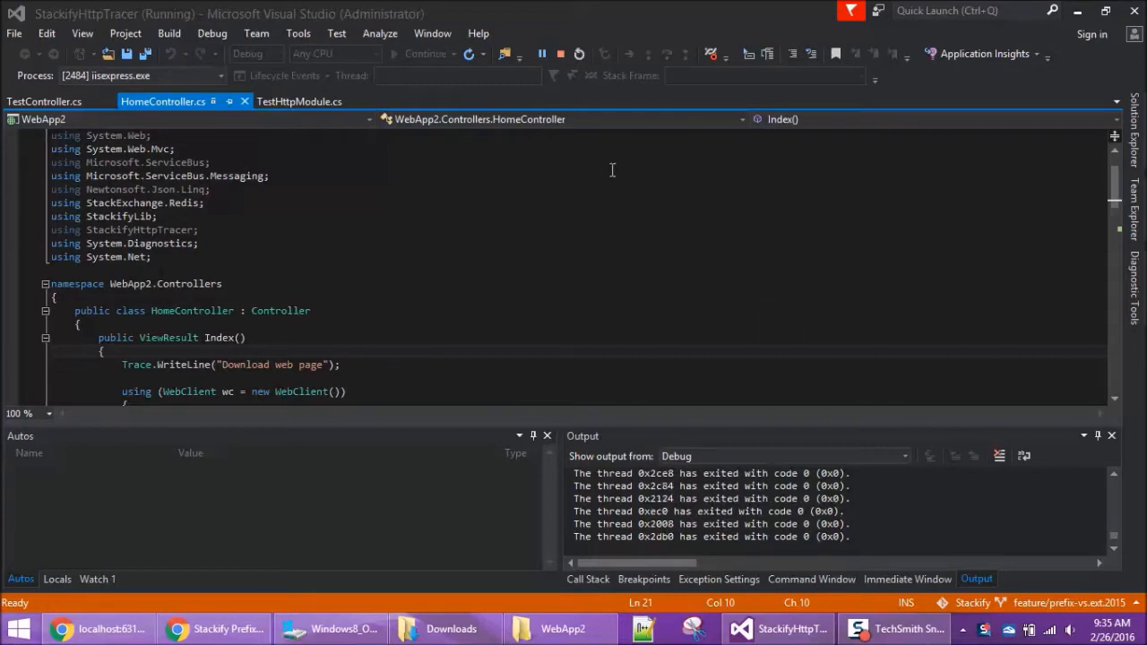
mouse_move(834, 362)
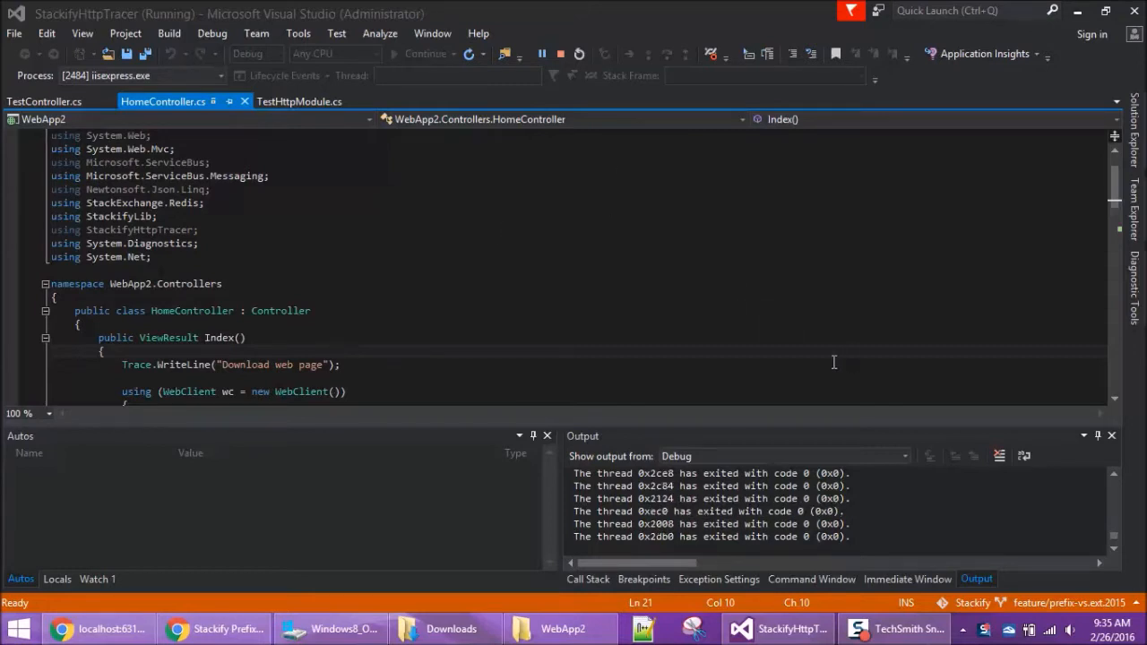
left_click(216, 628)
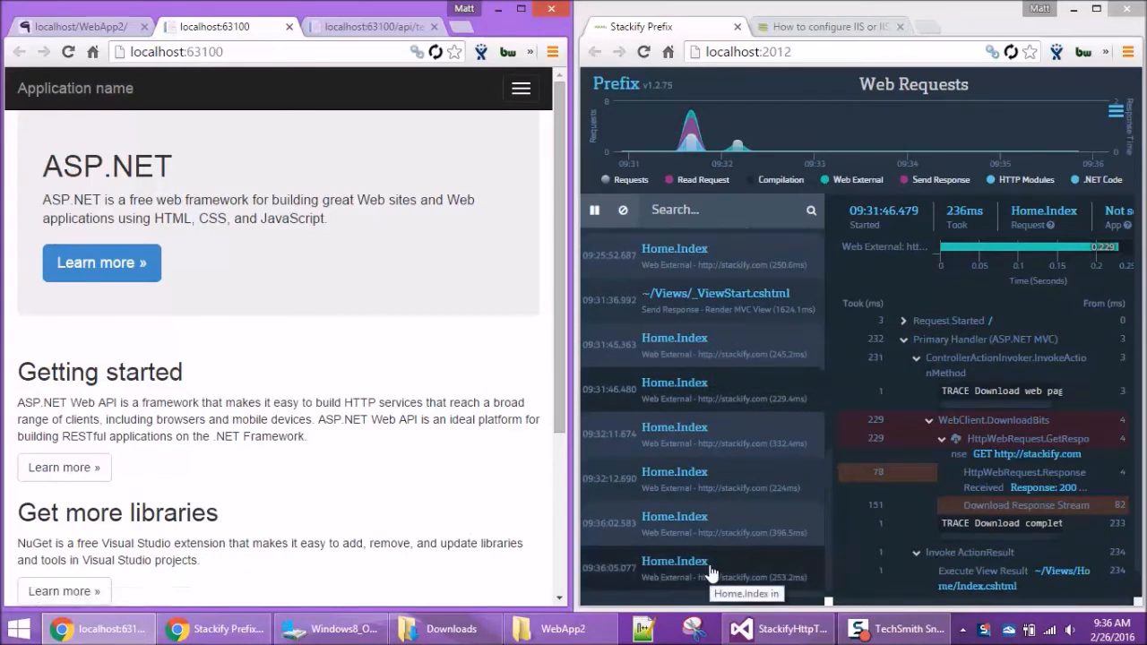
Open the latest Home.Index trace, expand Request Started, and switch to the Redis test tab.
left_click(699, 568)
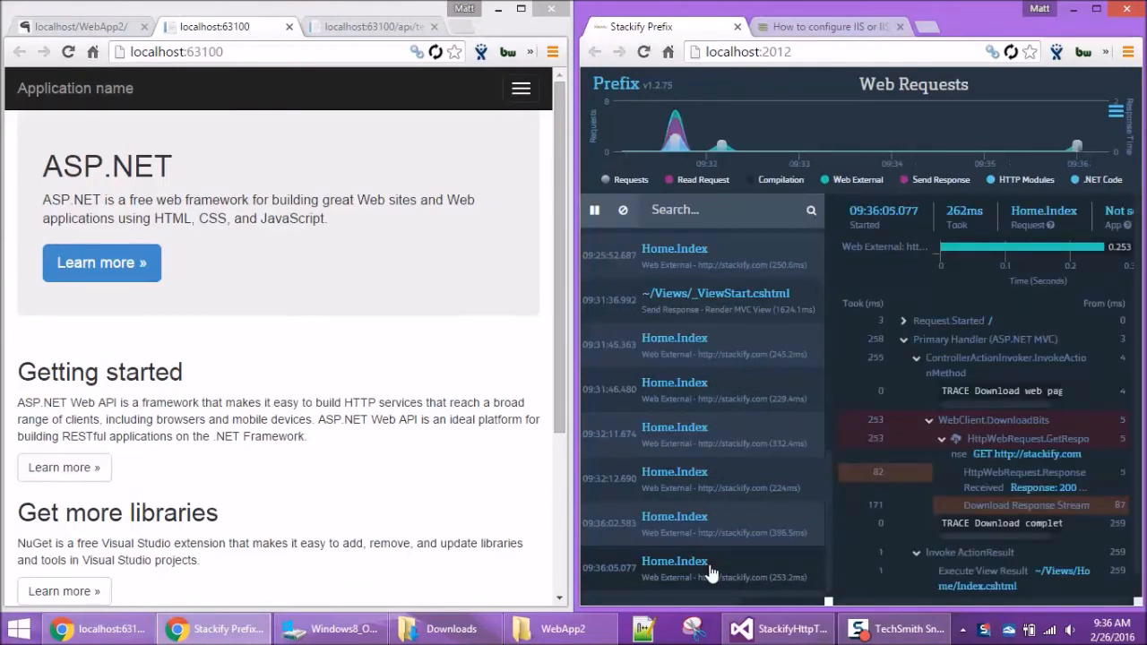
mouse_move(858, 490)
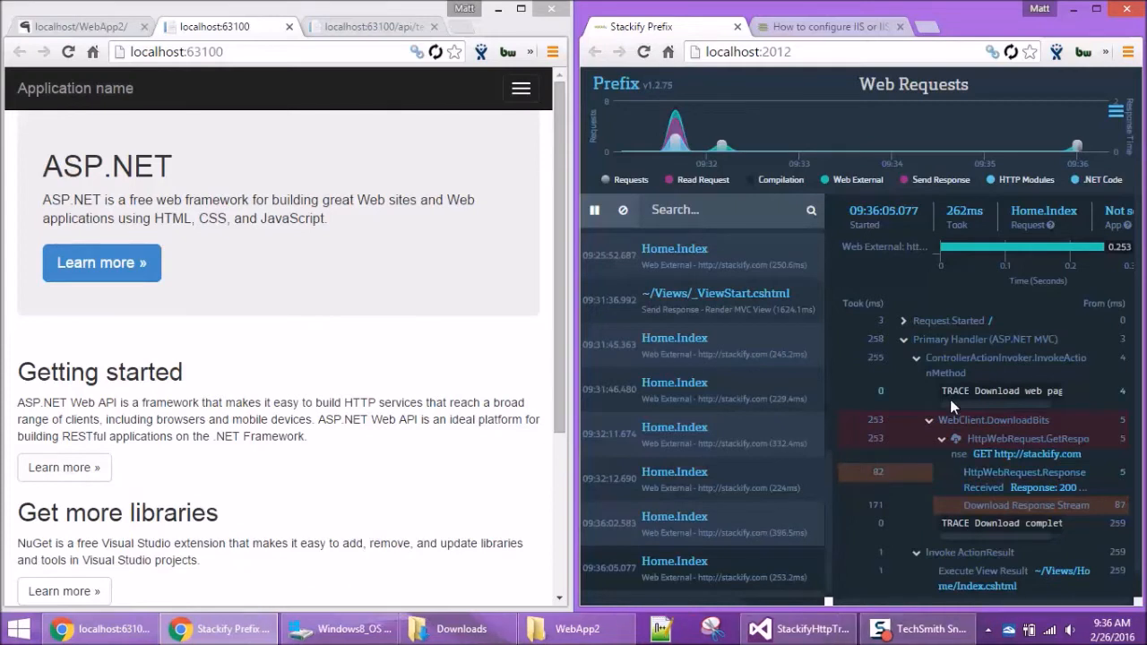
mouse_move(986, 419)
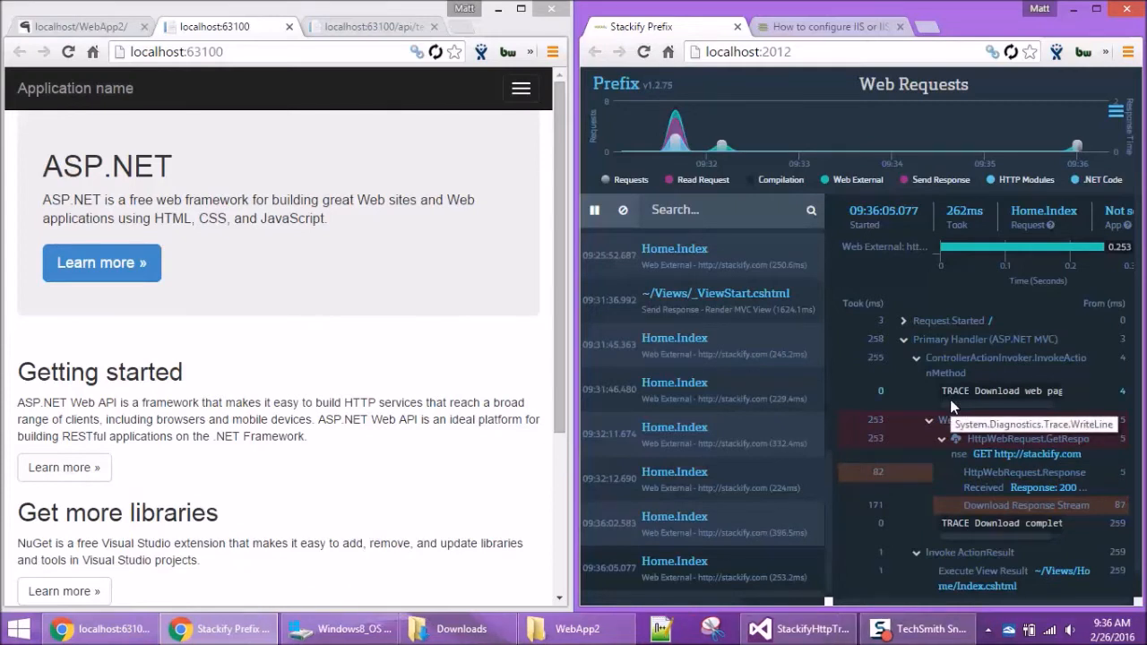
mouse_move(912, 359)
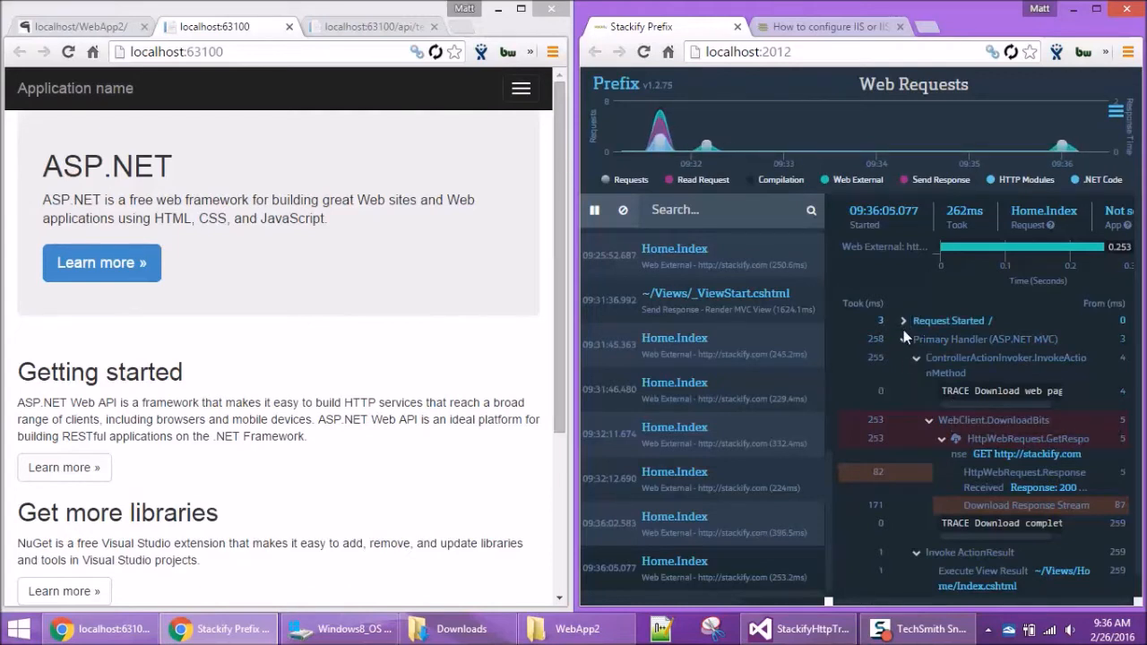
left_click(903, 320)
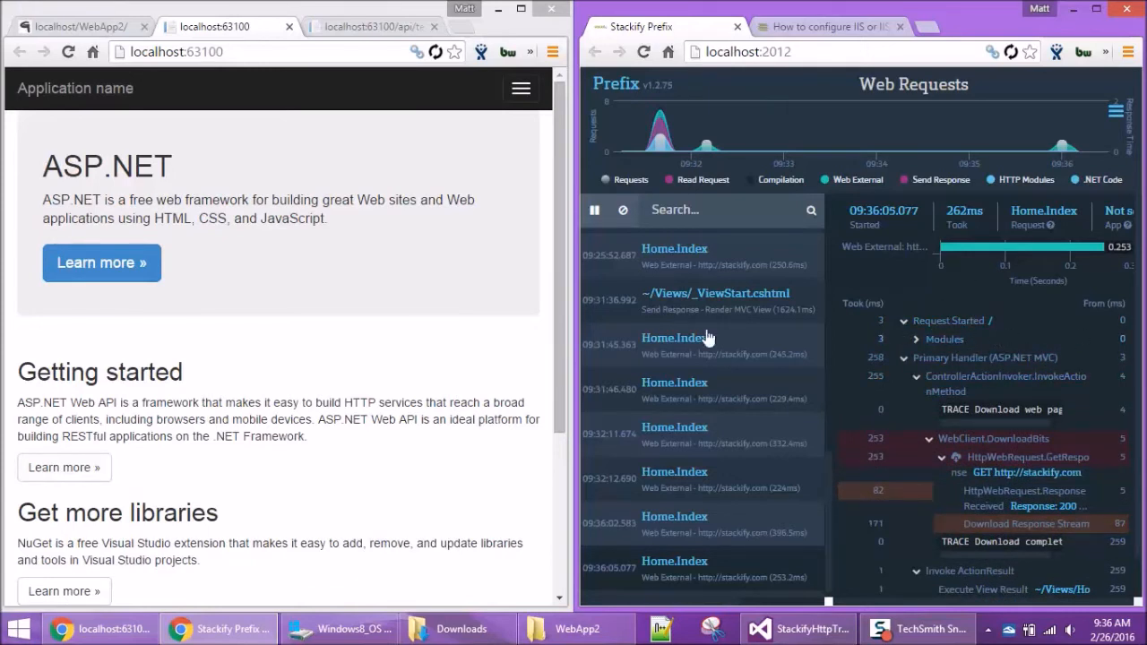
left_click(368, 26)
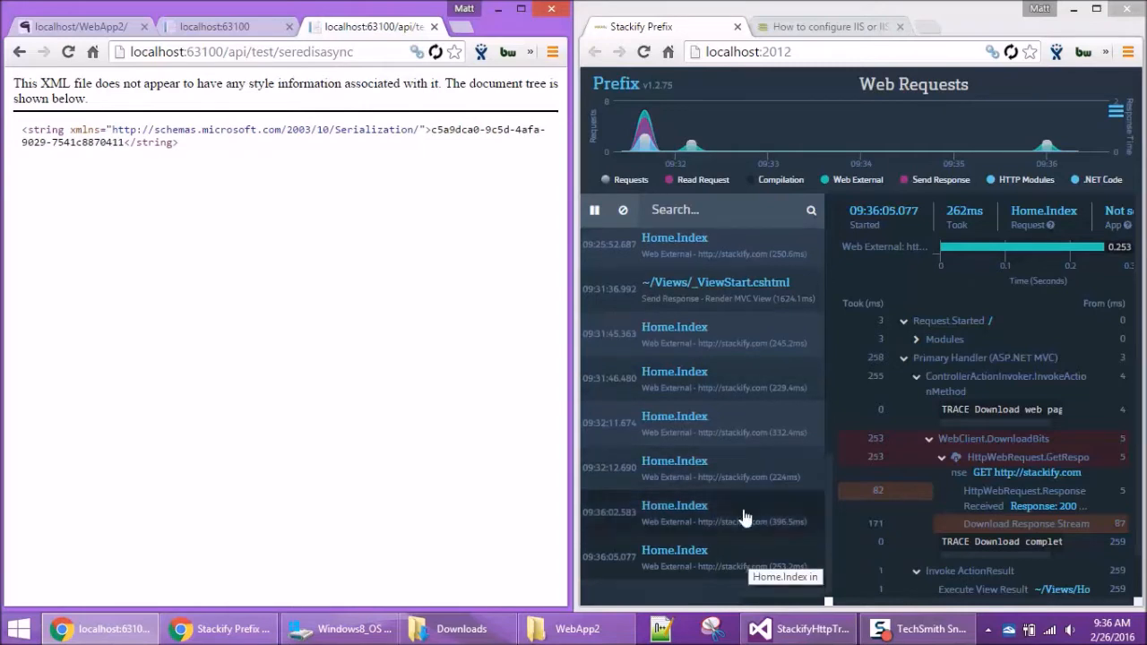
mouse_move(735, 471)
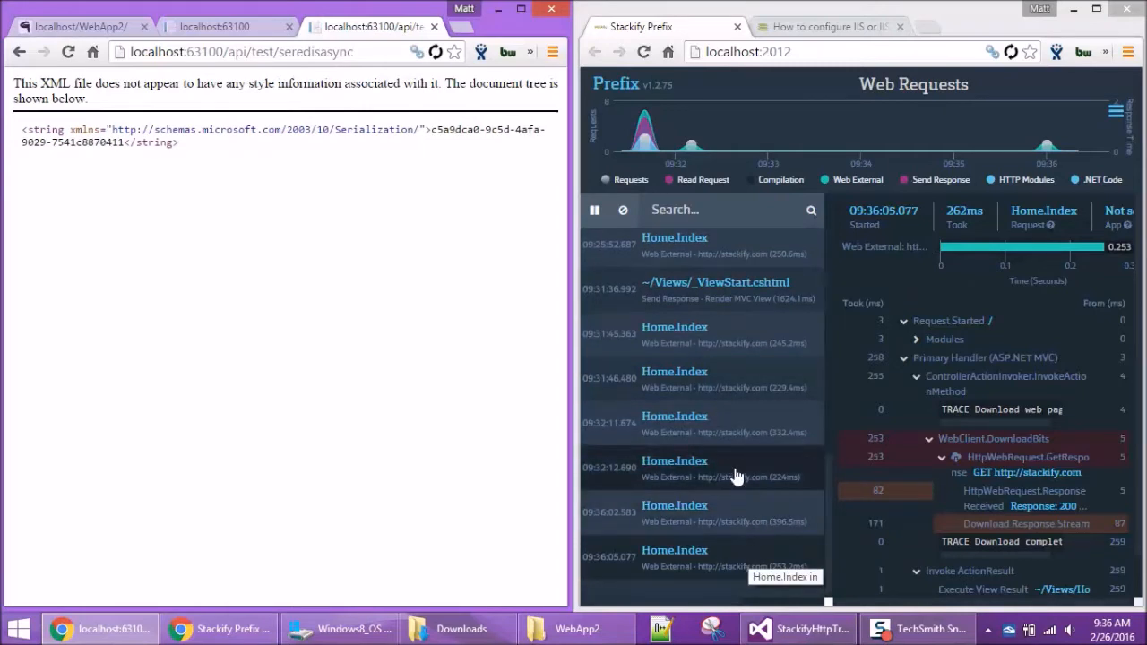
mouse_move(632, 523)
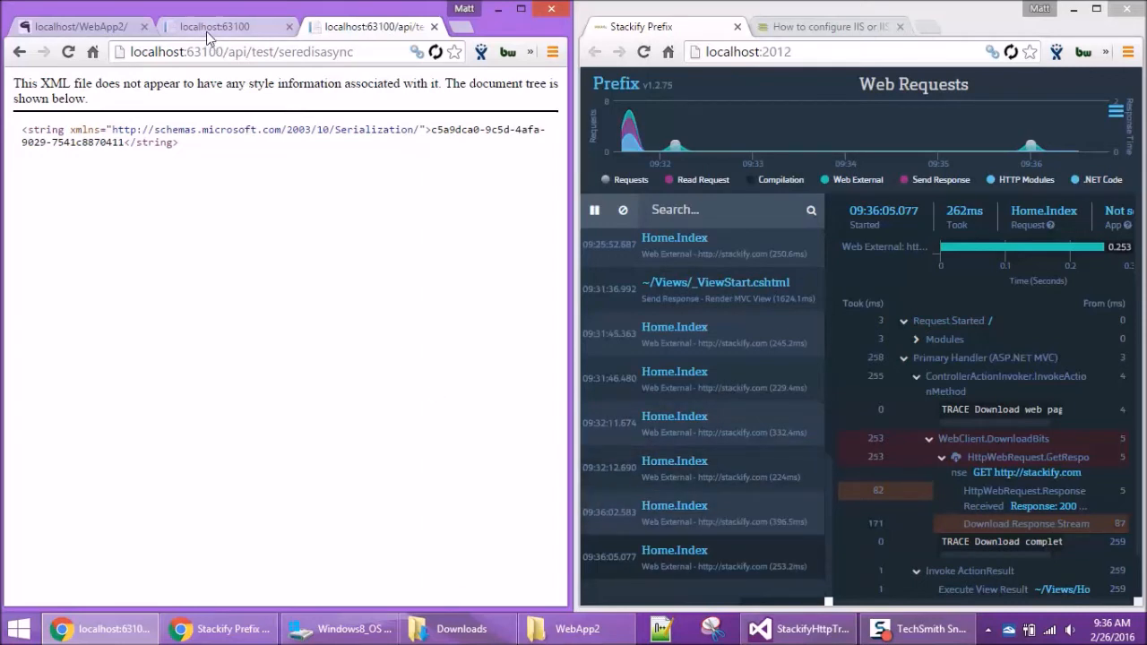
Alternate between the localhost:63100 home tab and the api/test/seredisasync tab to generate requests.
left_click(215, 26)
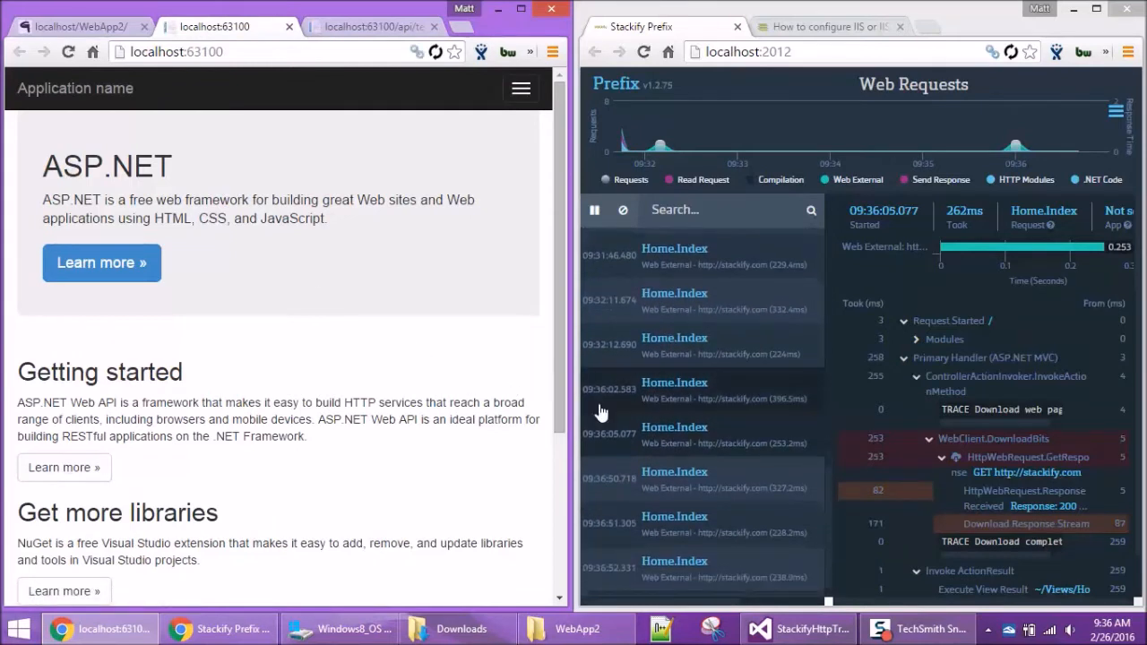
left_click(368, 26)
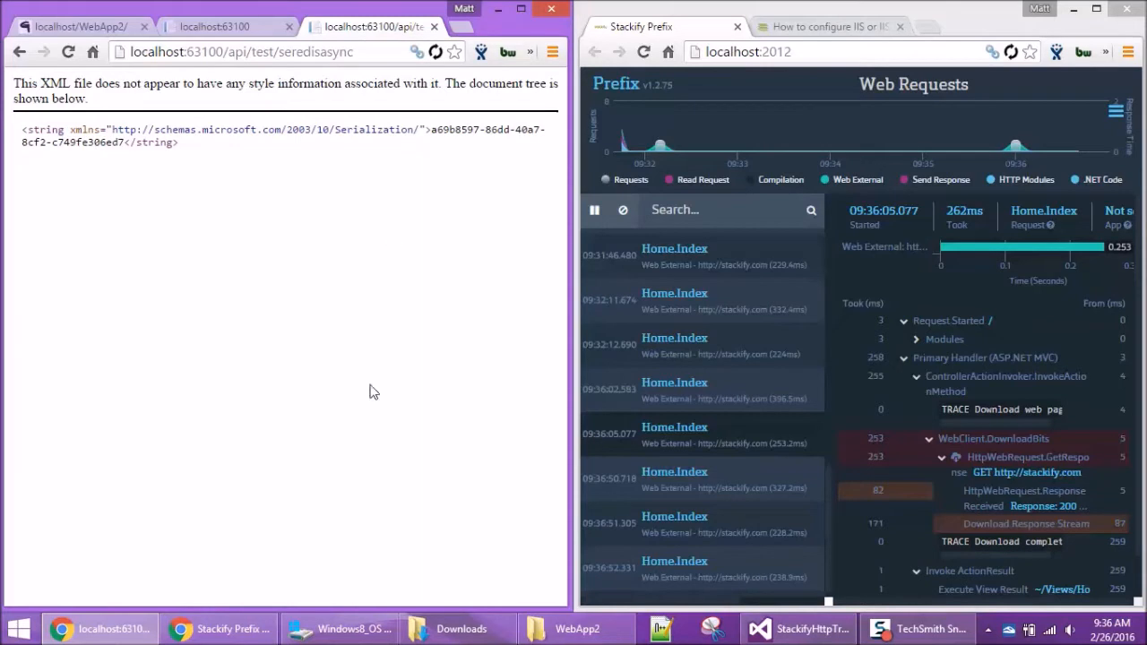
mouse_move(227, 26)
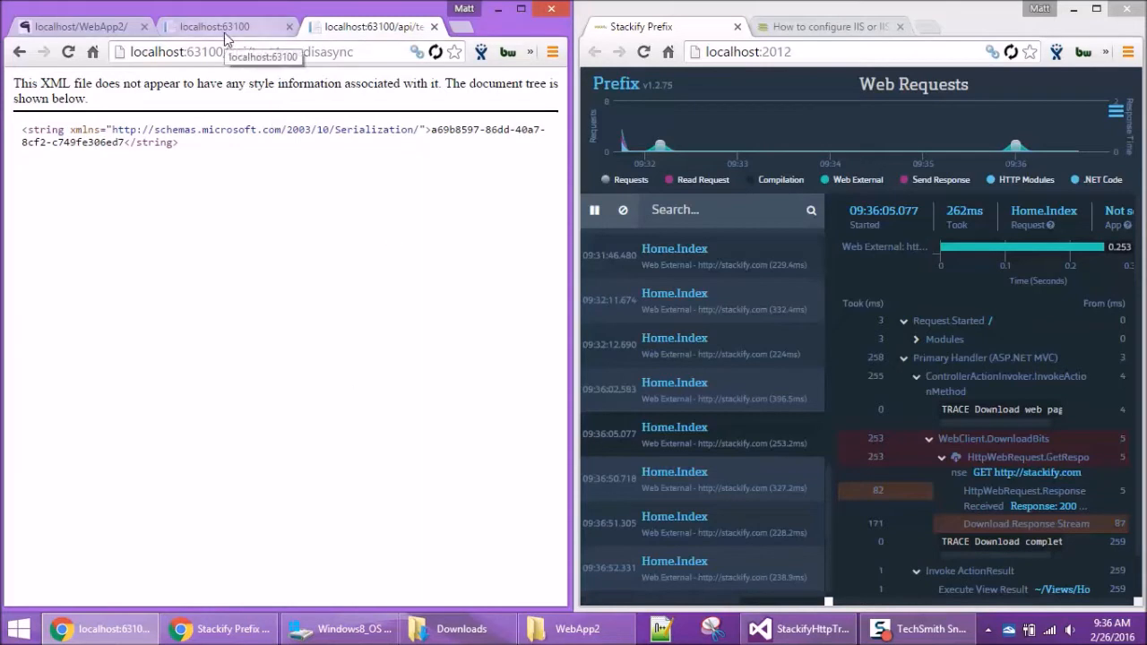
left_click(215, 26)
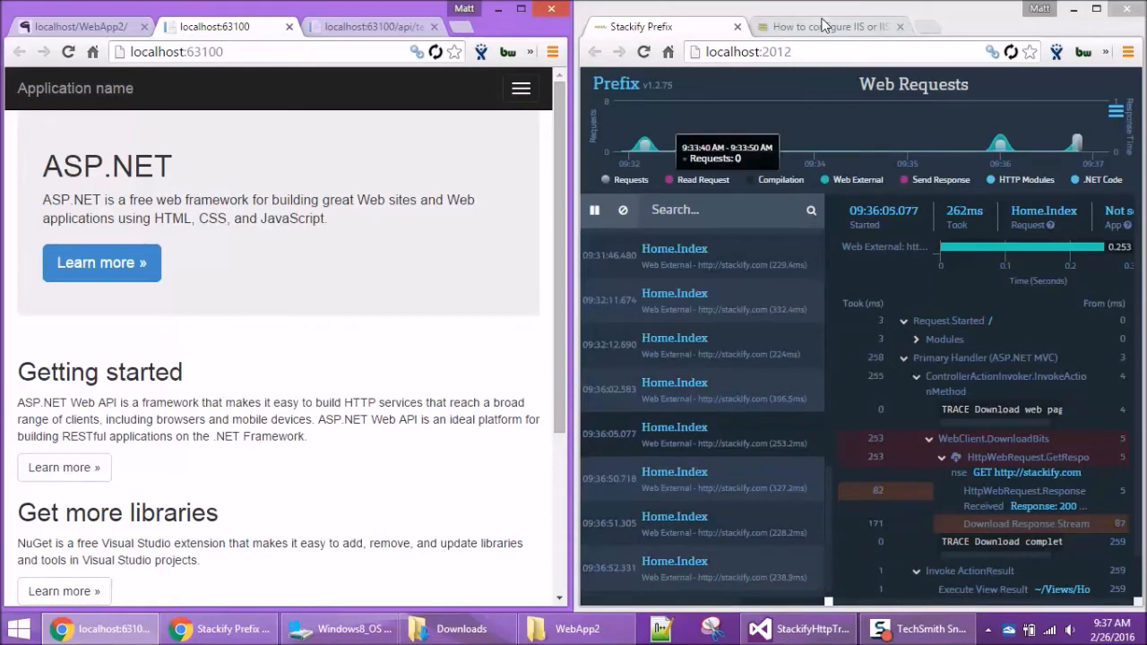
Open the 'How to configure IIS' article and highlight the UseGlobalApplicationHostFile setting name.
left_click(824, 26)
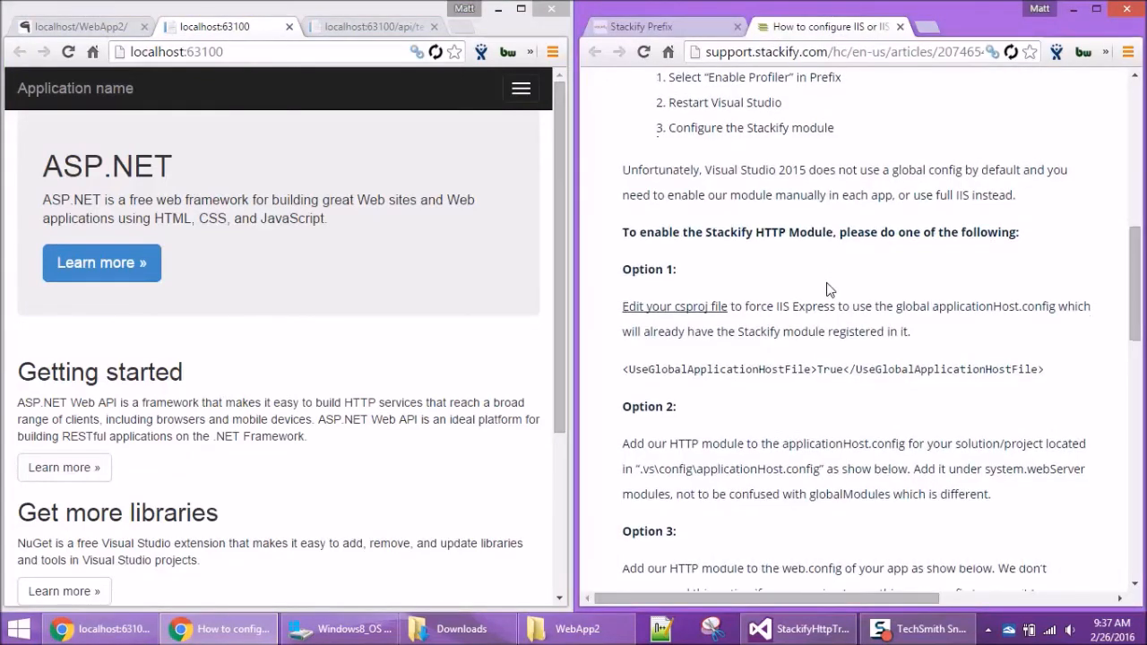
scroll("down", 3)
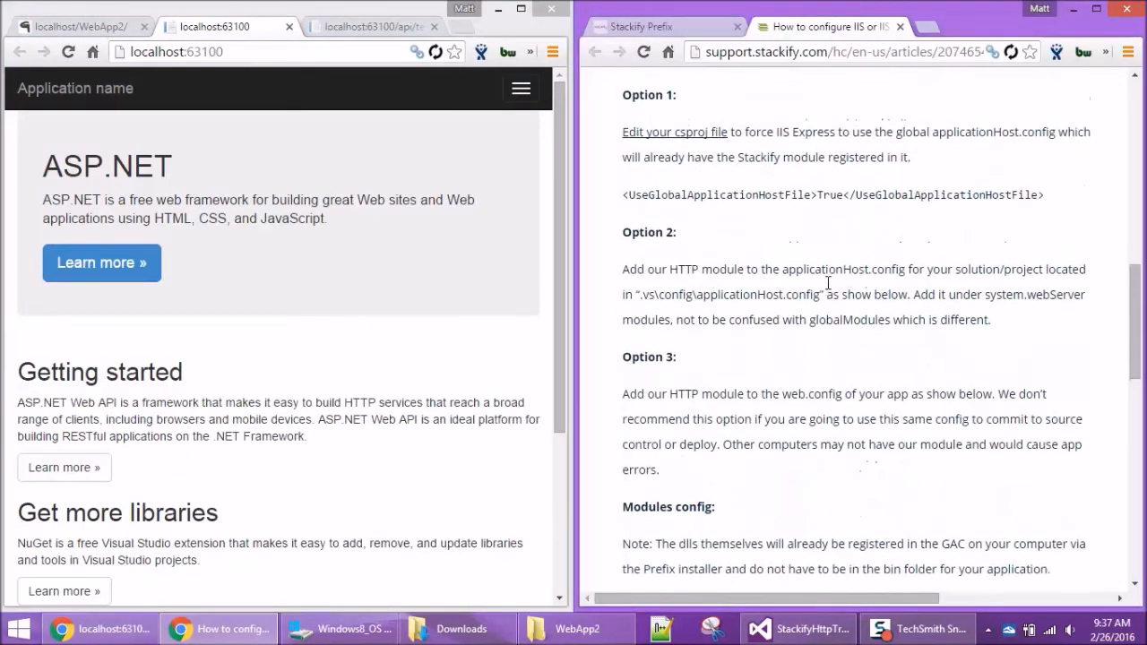
mouse_move(728, 221)
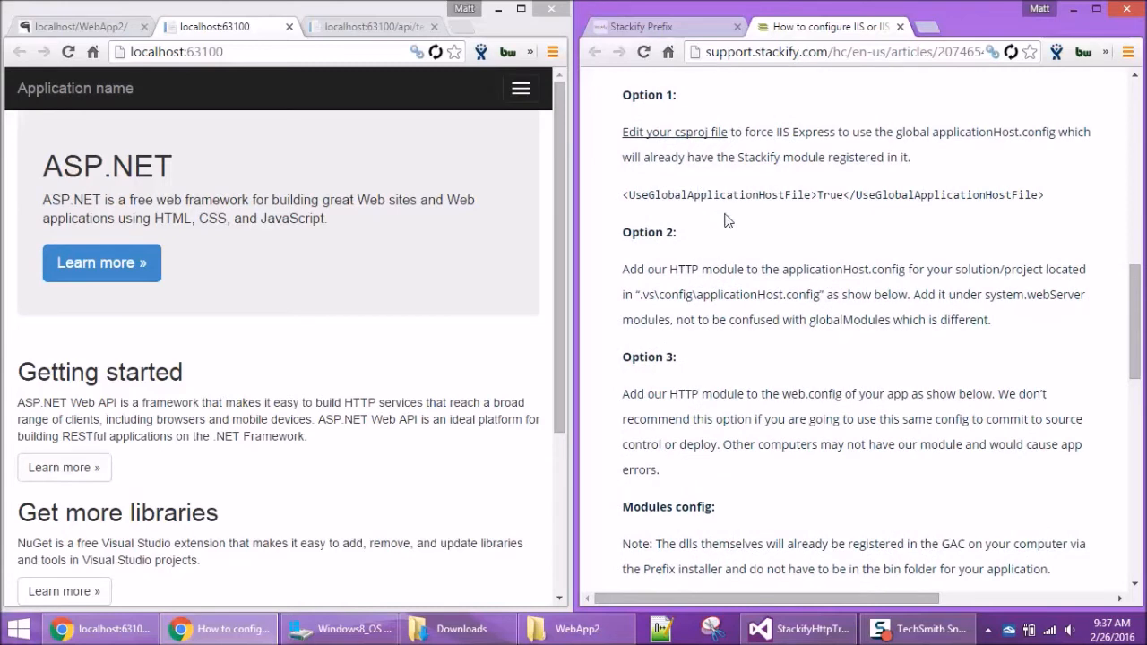
double_click(717, 195)
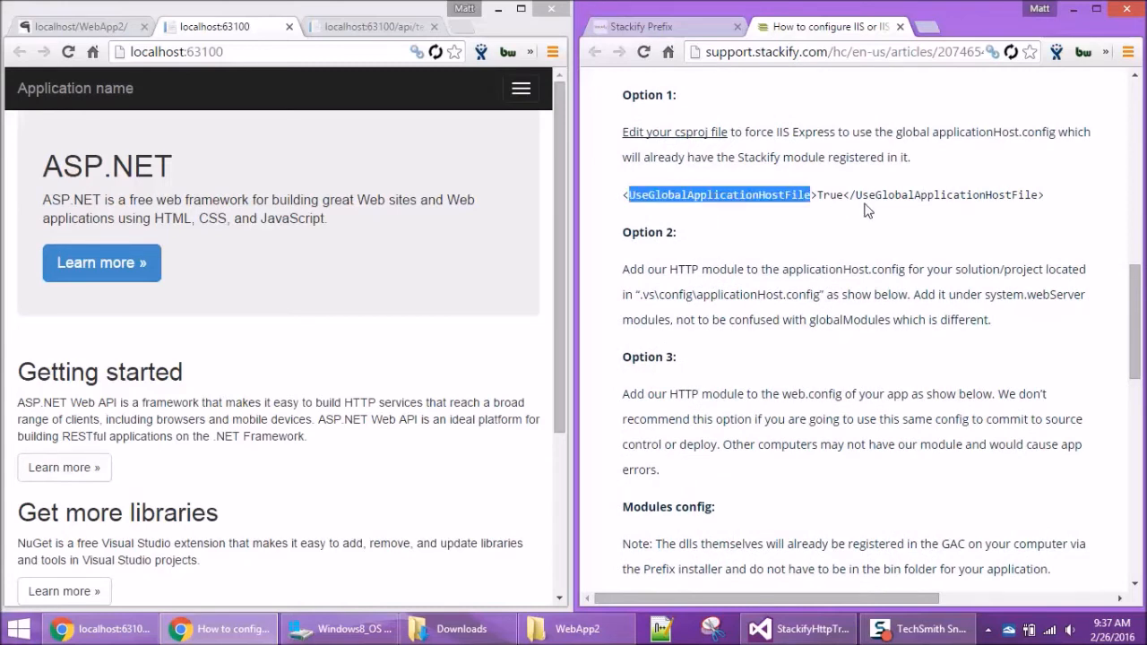
left_click(834, 194)
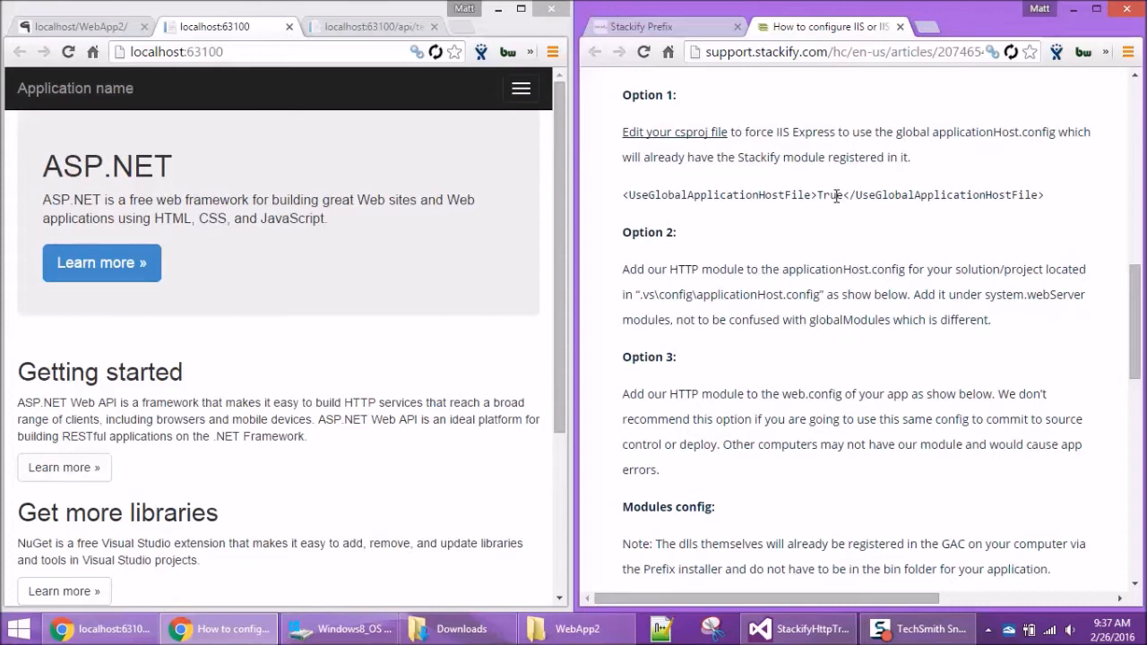
mouse_move(699, 192)
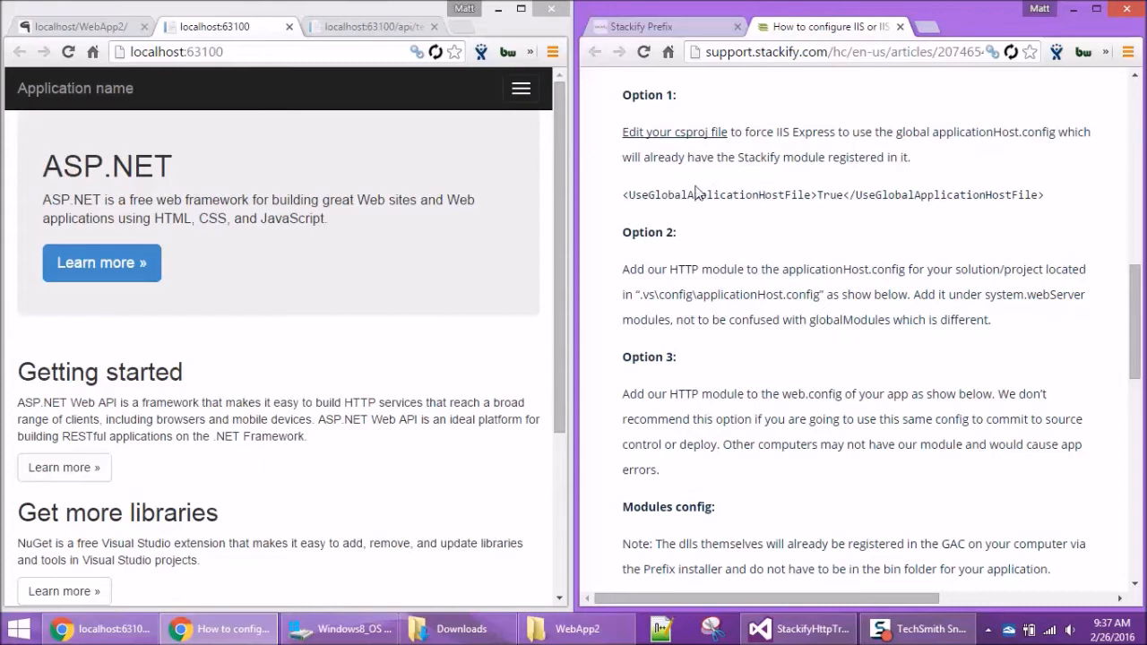
mouse_move(731, 195)
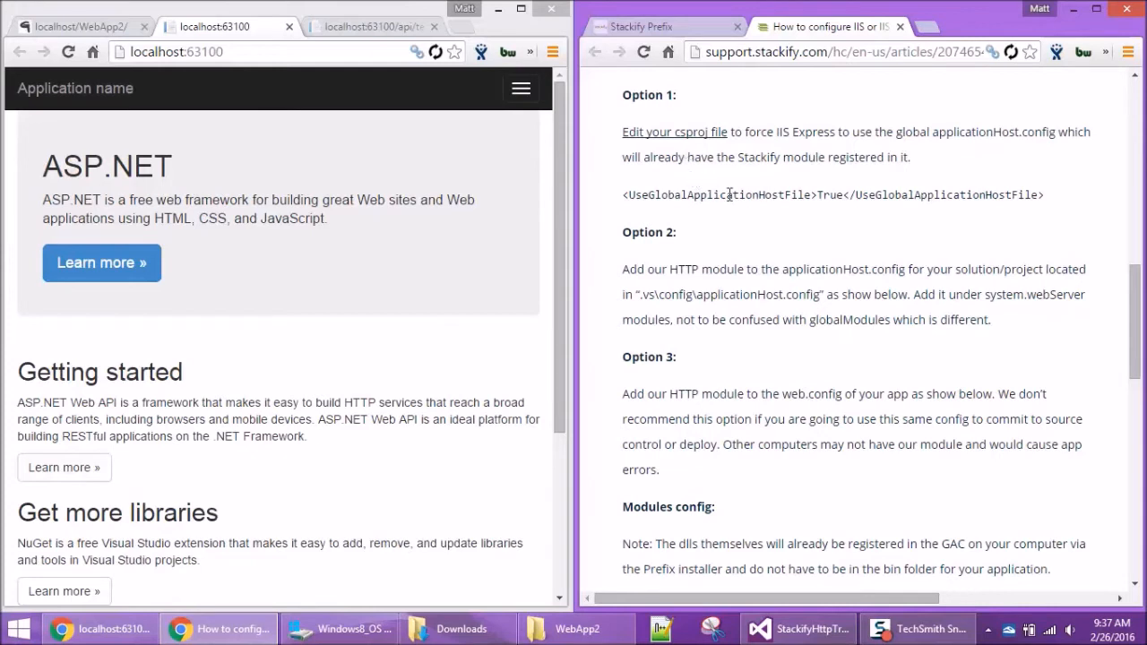
mouse_move(644, 293)
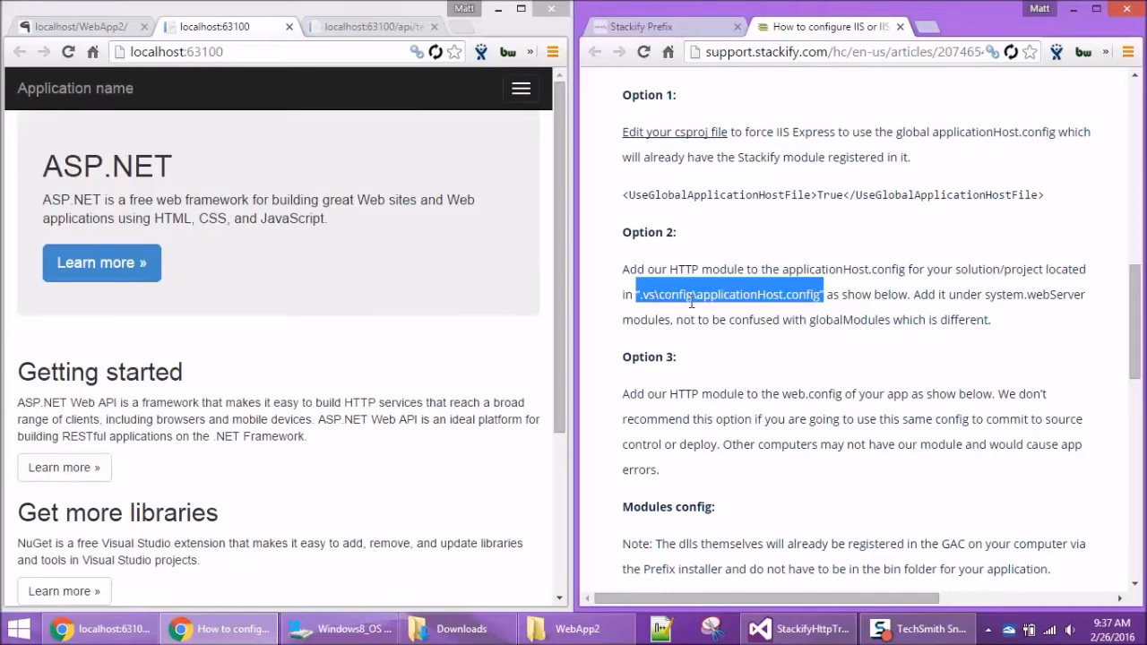
Open WebApp2.csproj from the SampleProjects > WebApp2 folder in Notepad++.
left_click(576, 629)
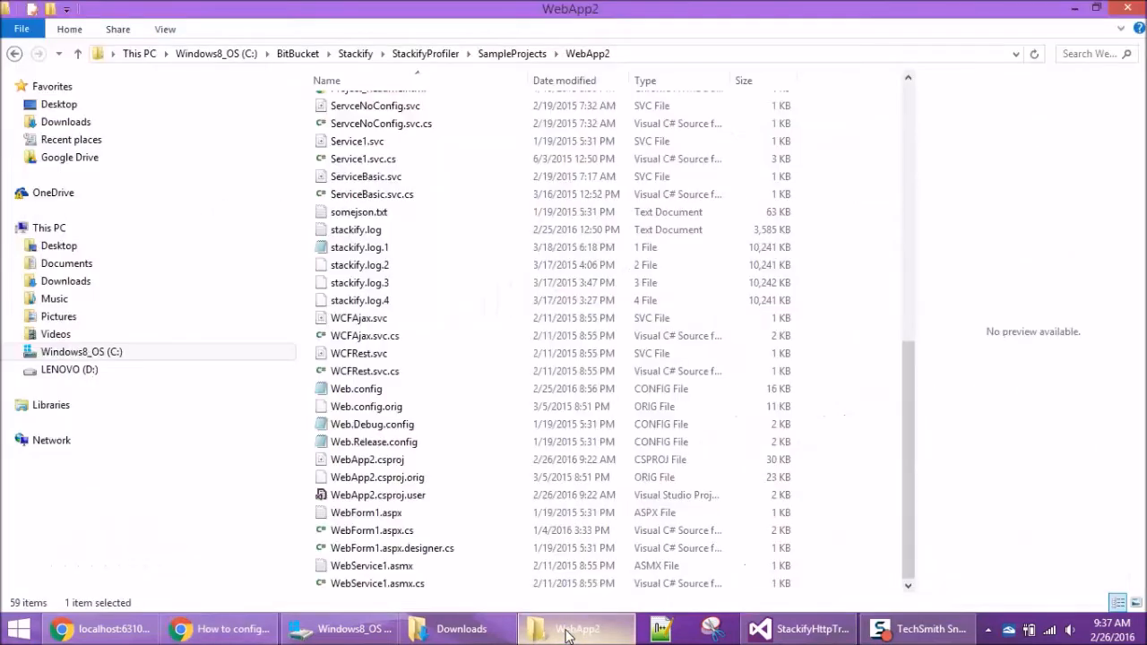
scroll("up", 3)
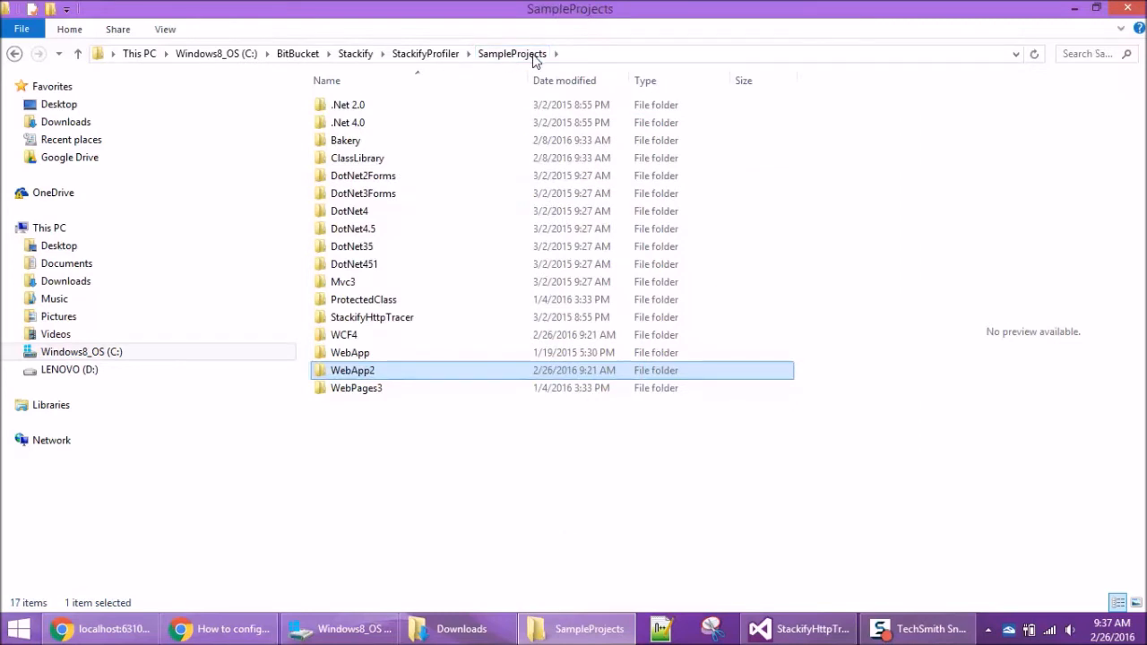
double_click(352, 370)
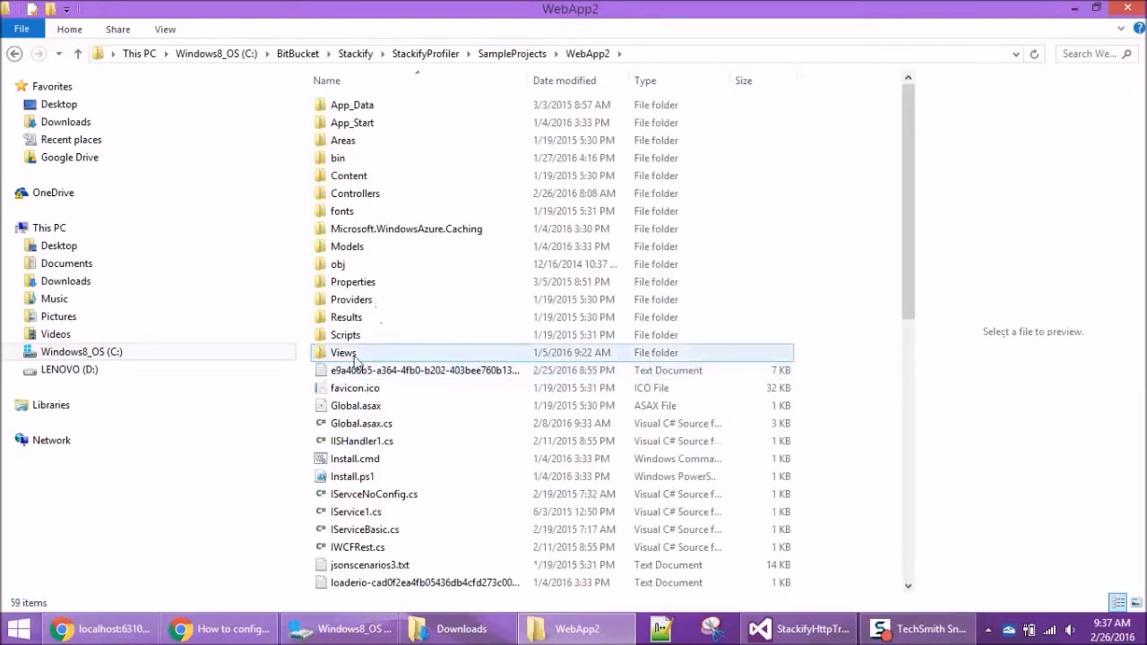
mouse_move(414, 211)
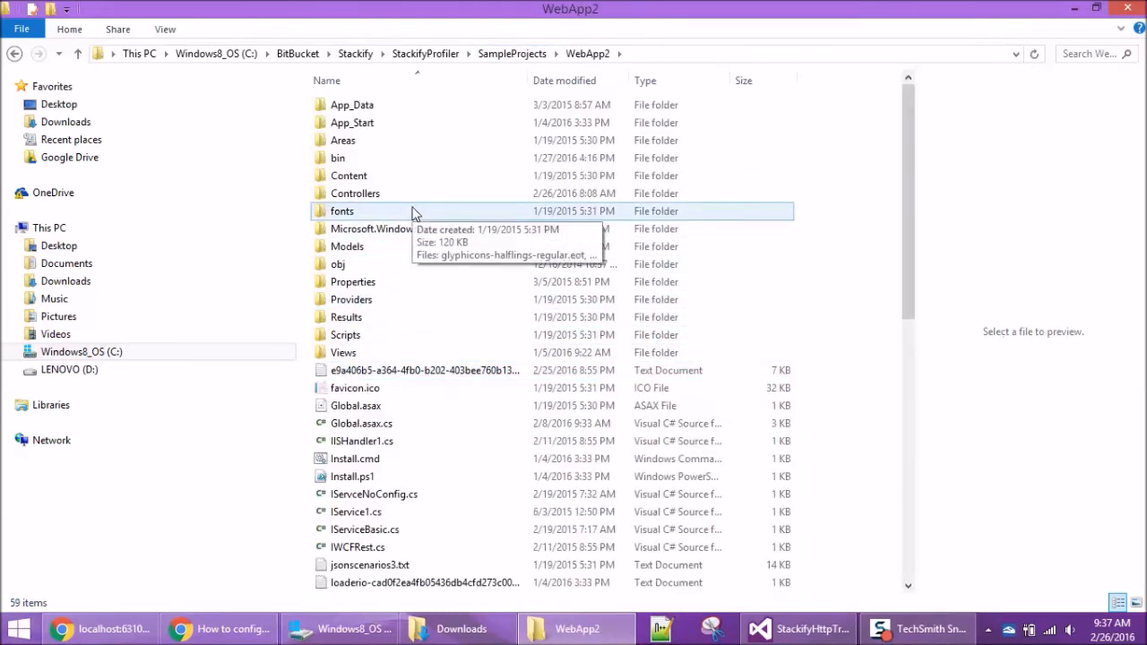
scroll("down", 3)
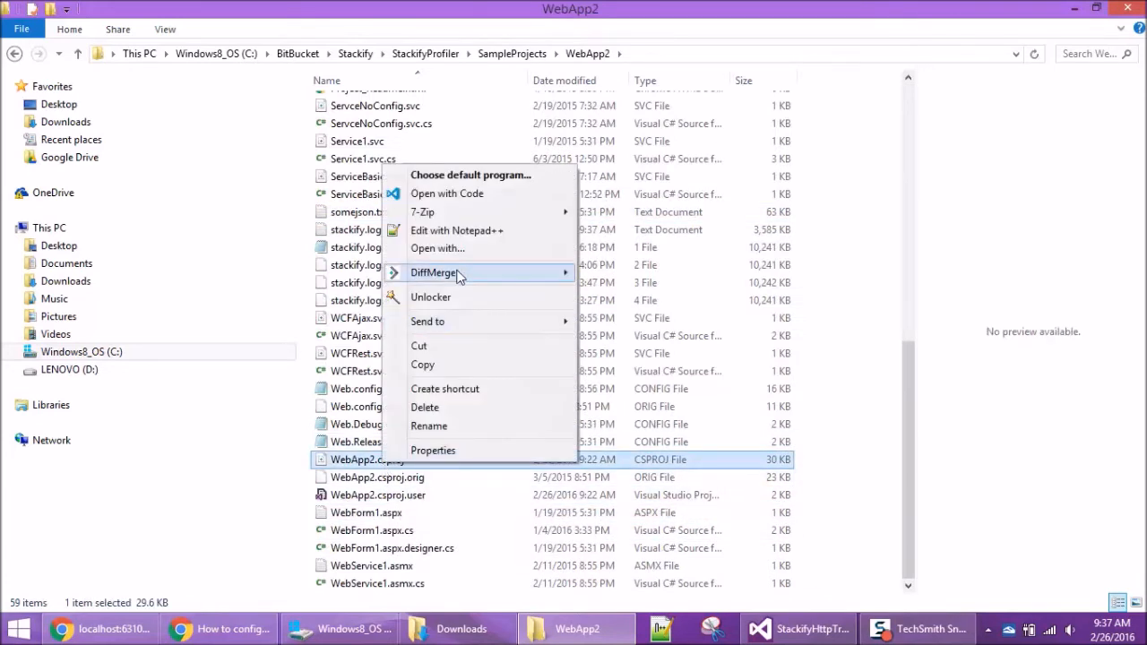
left_click(457, 231)
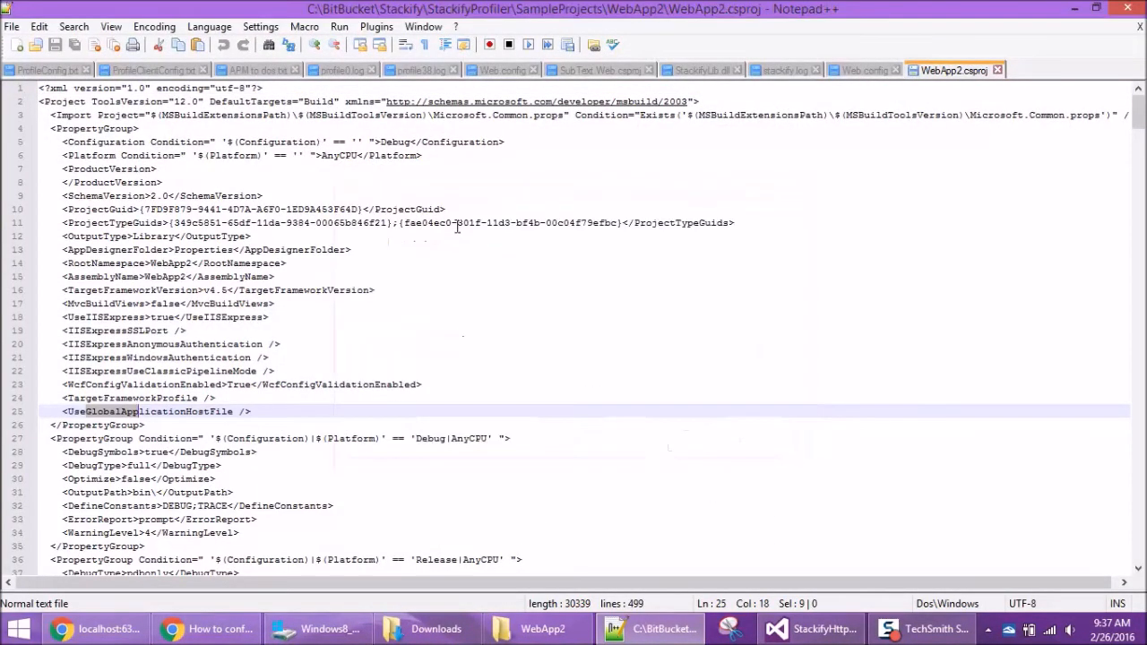
Rewrite line 25 as UseGlobalApplicationHostFile containing true, and save the csproj.
double_click(149, 411)
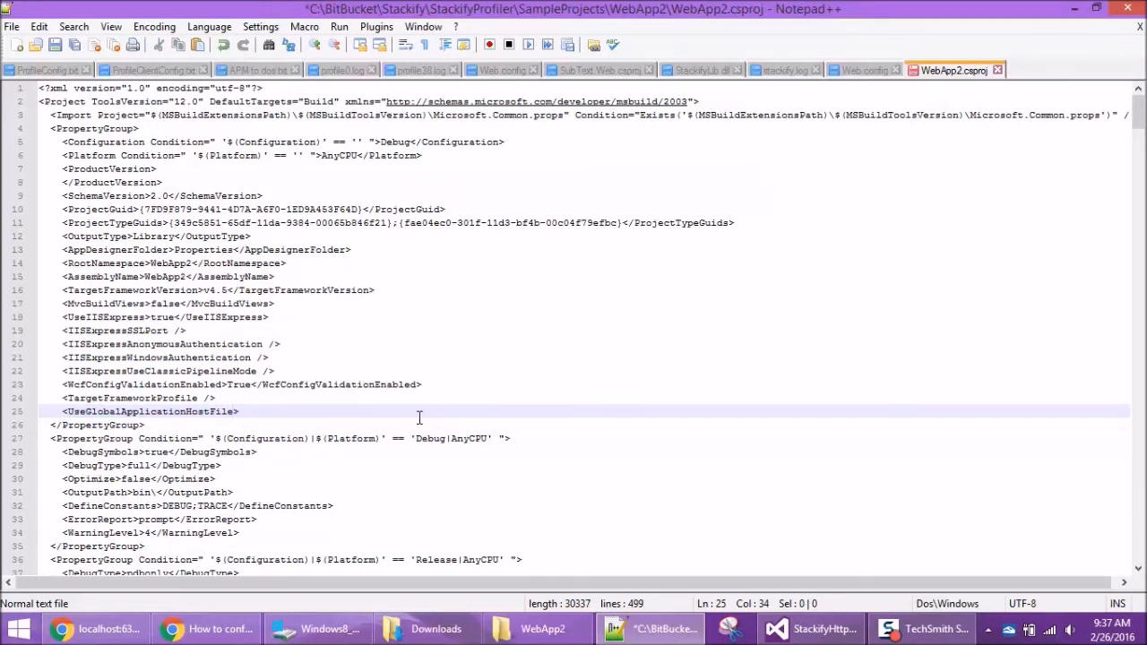
left_click(232, 412)
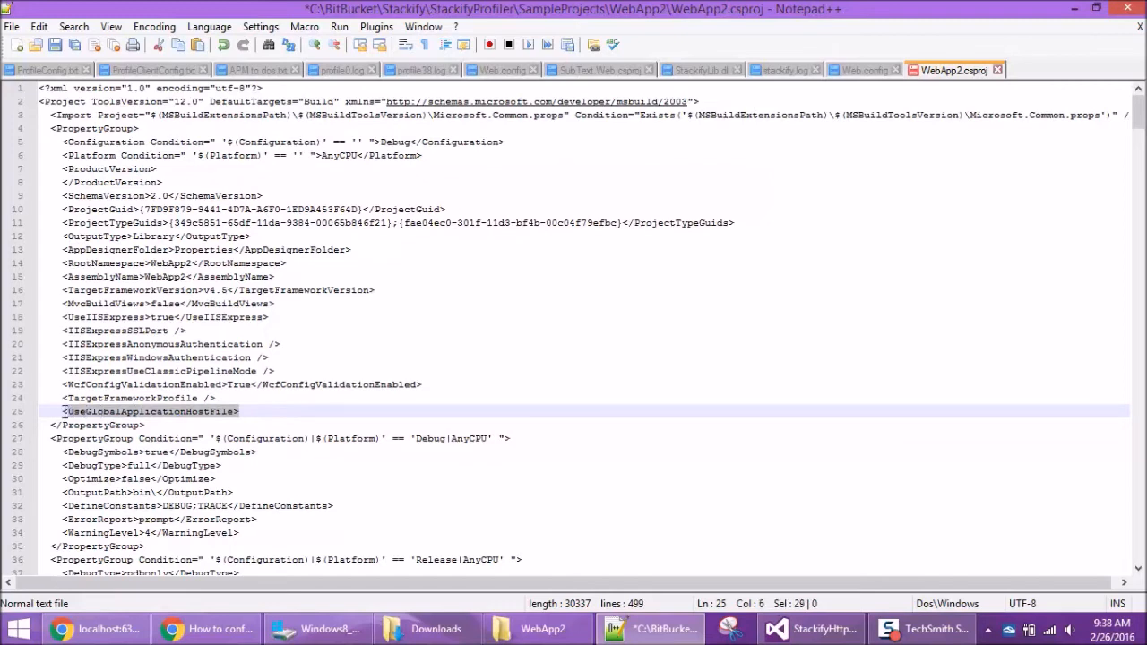
left_click(398, 440)
type("</")
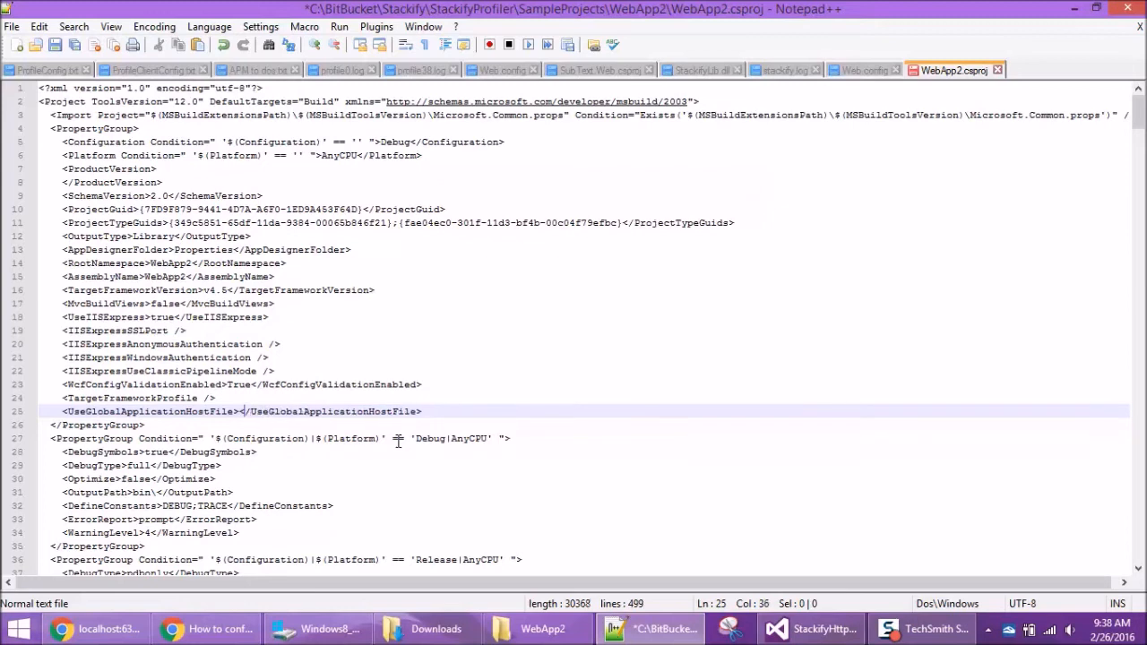
type("true")
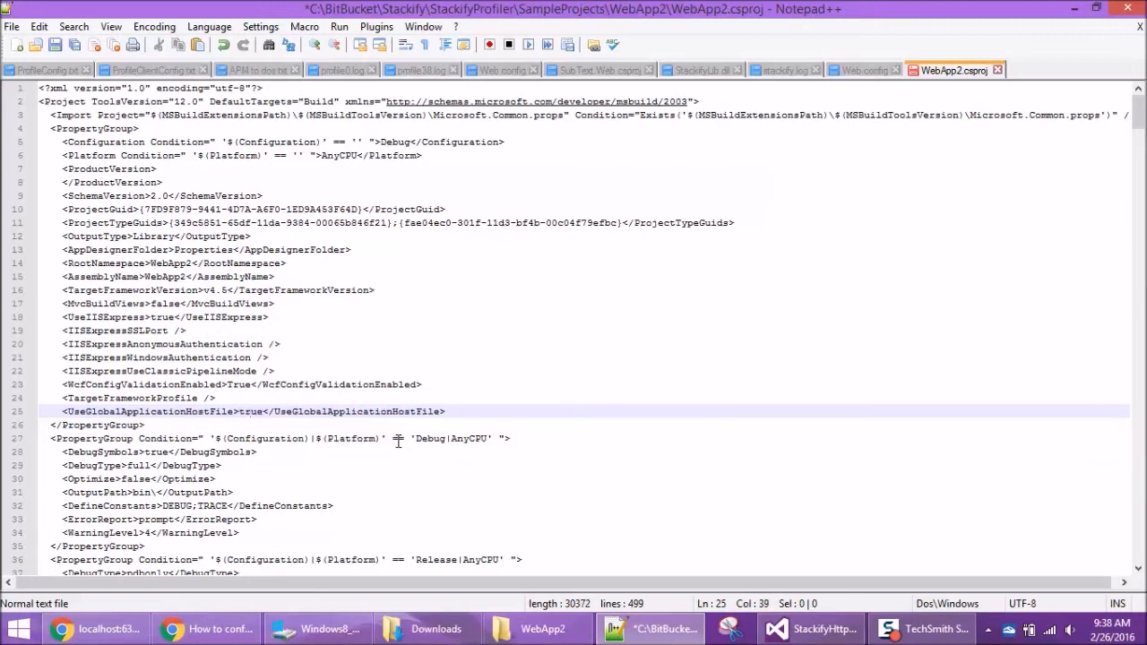
key("ctrl+s")
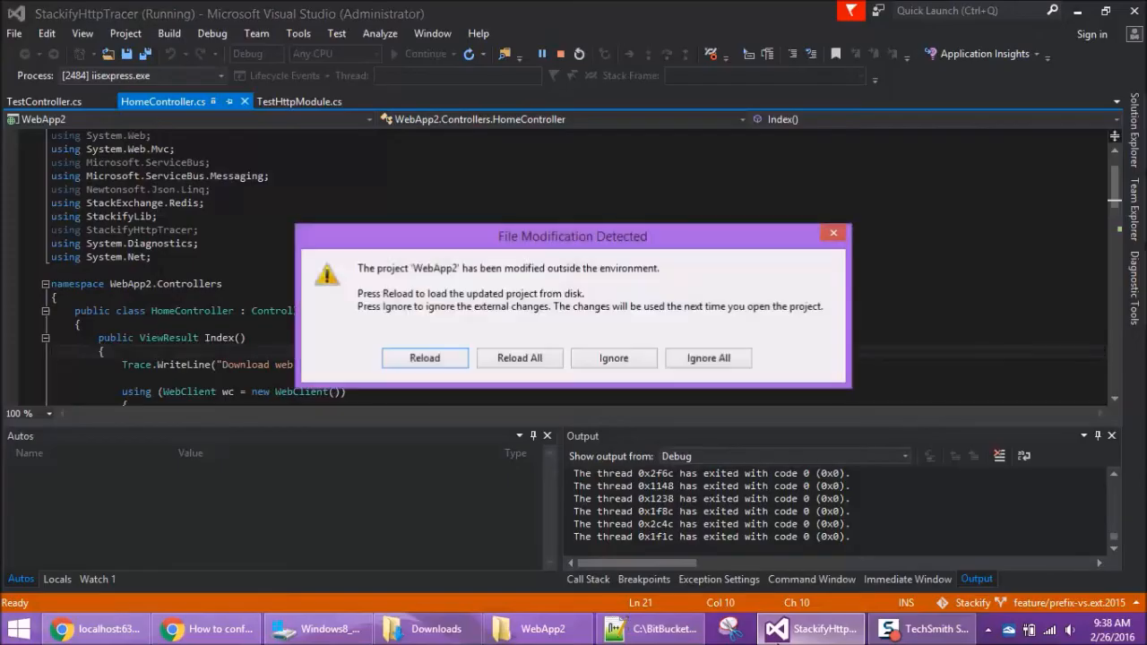
mouse_move(529, 325)
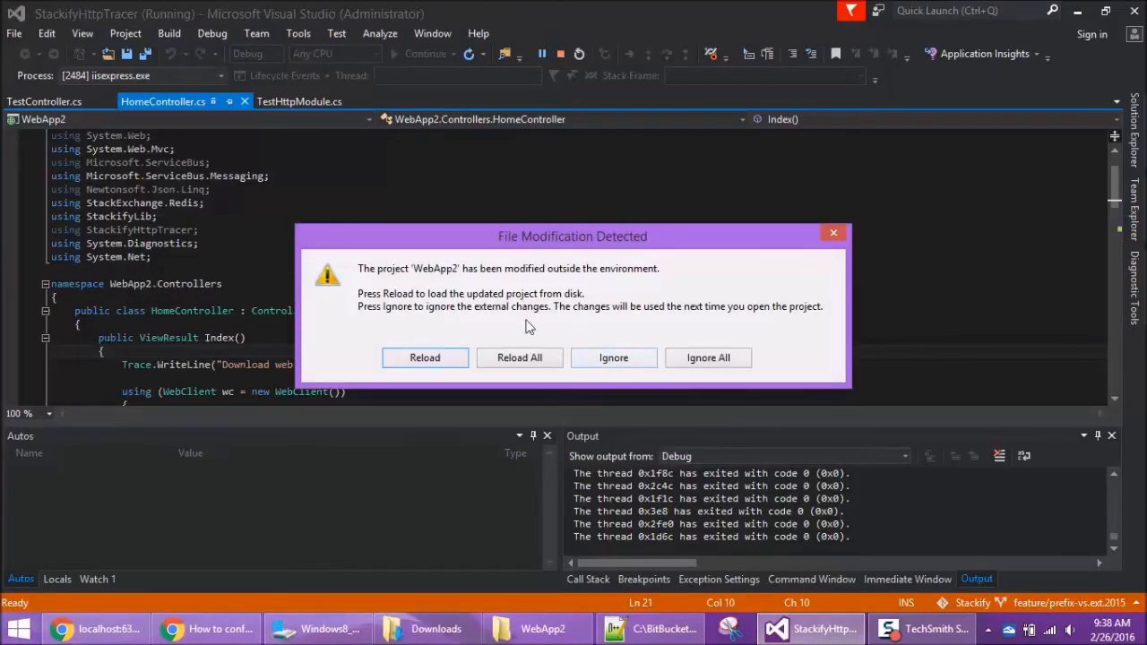
Reload WebApp2 after stopping debugging, then launch a new debug instance.
left_click(424, 357)
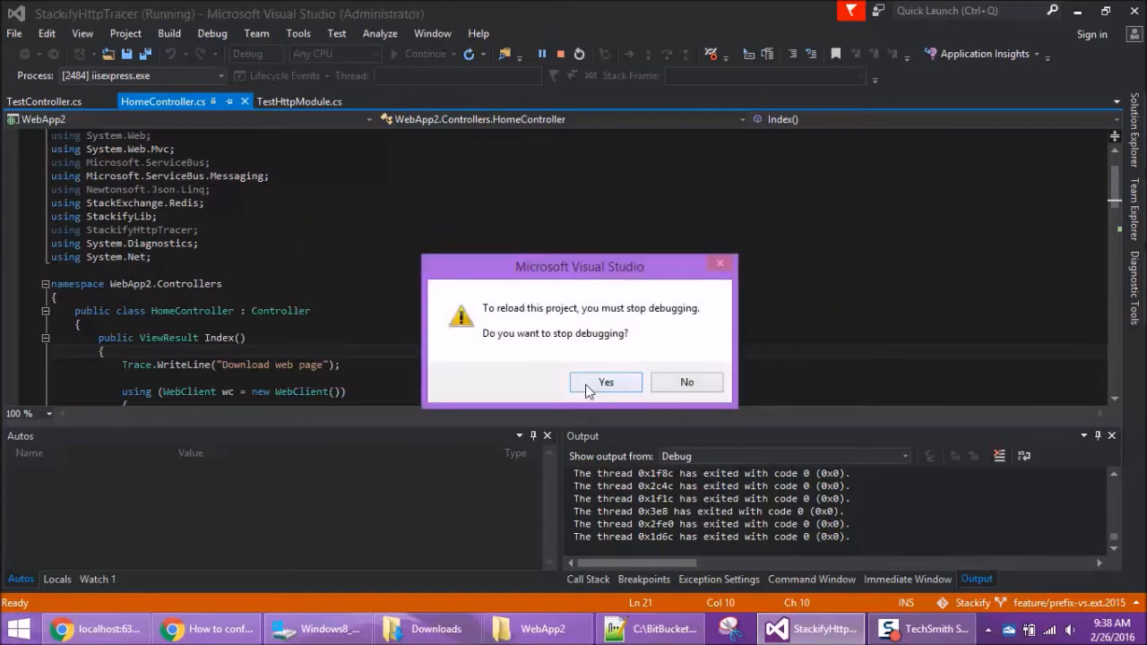
left_click(606, 382)
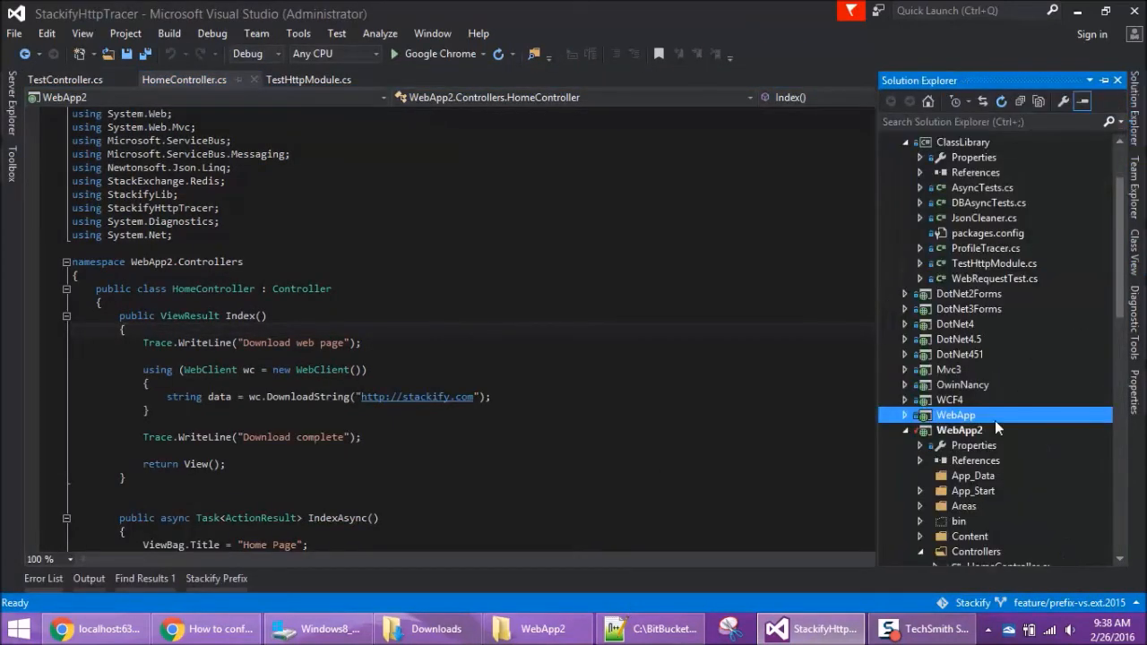
right_click(960, 429)
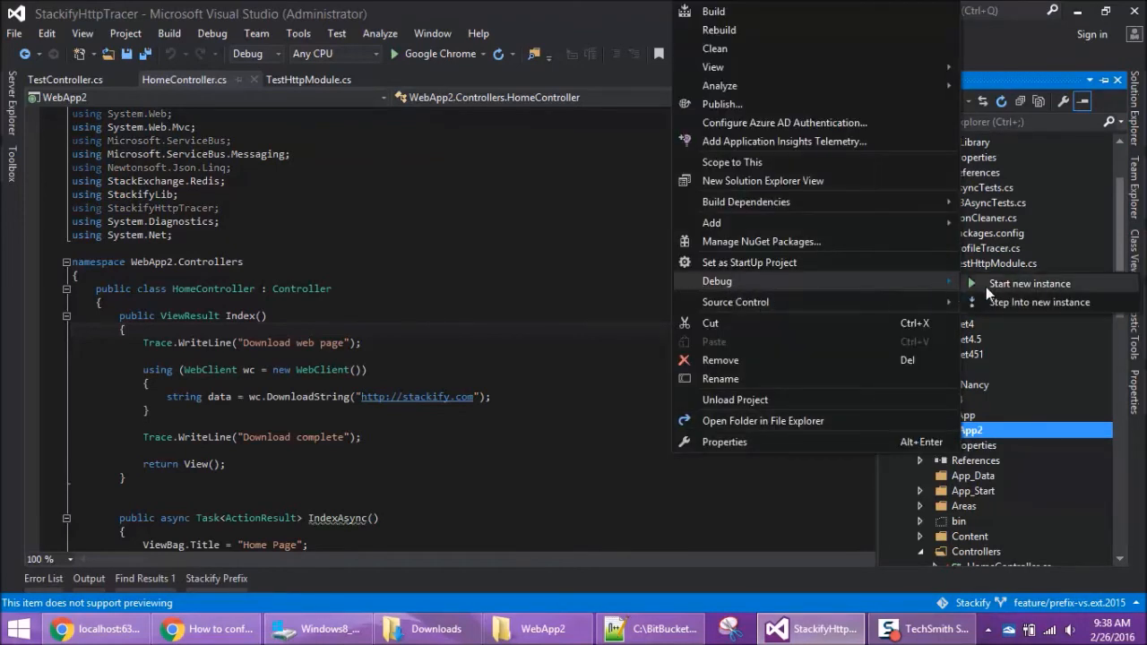
left_click(713, 11)
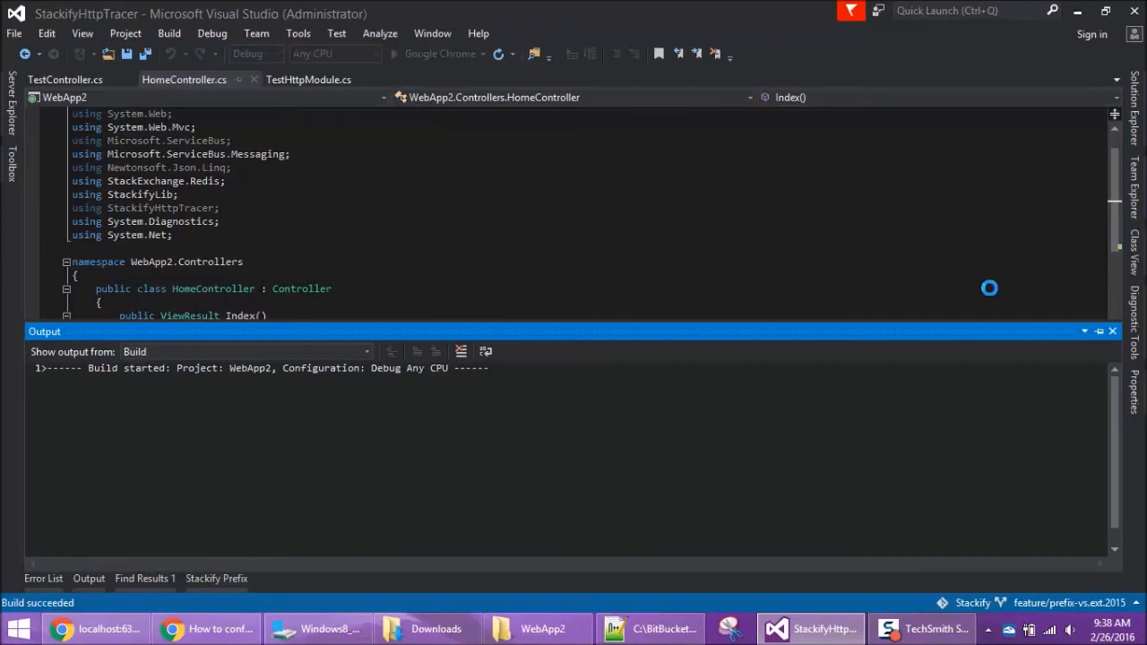
left_click(395, 54)
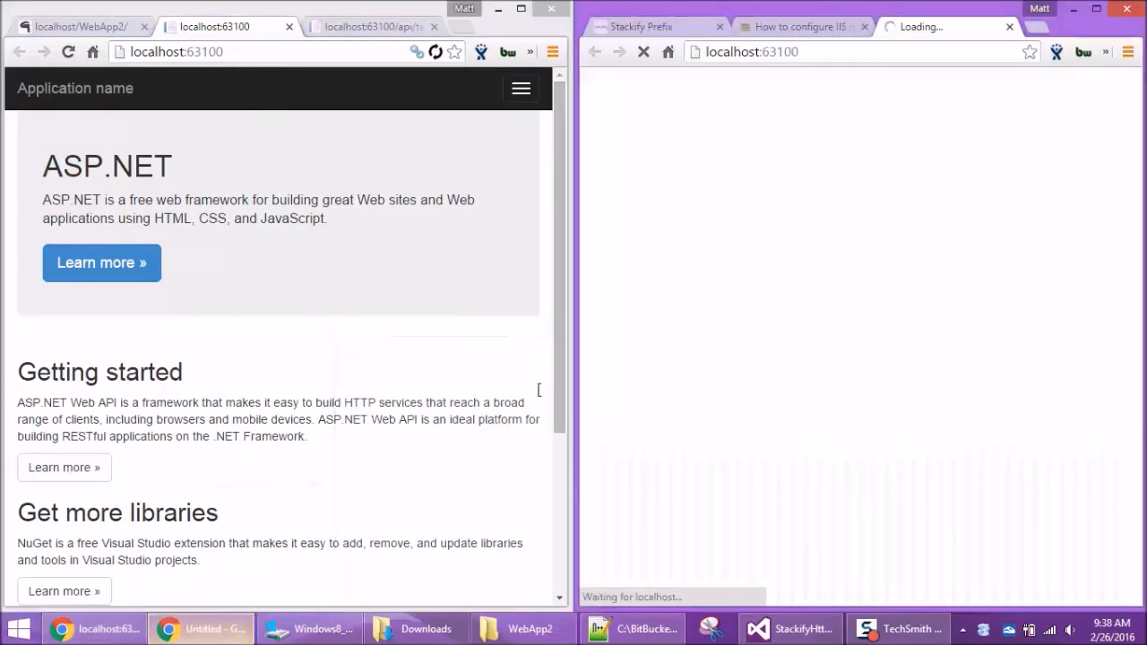
mouse_move(792, 134)
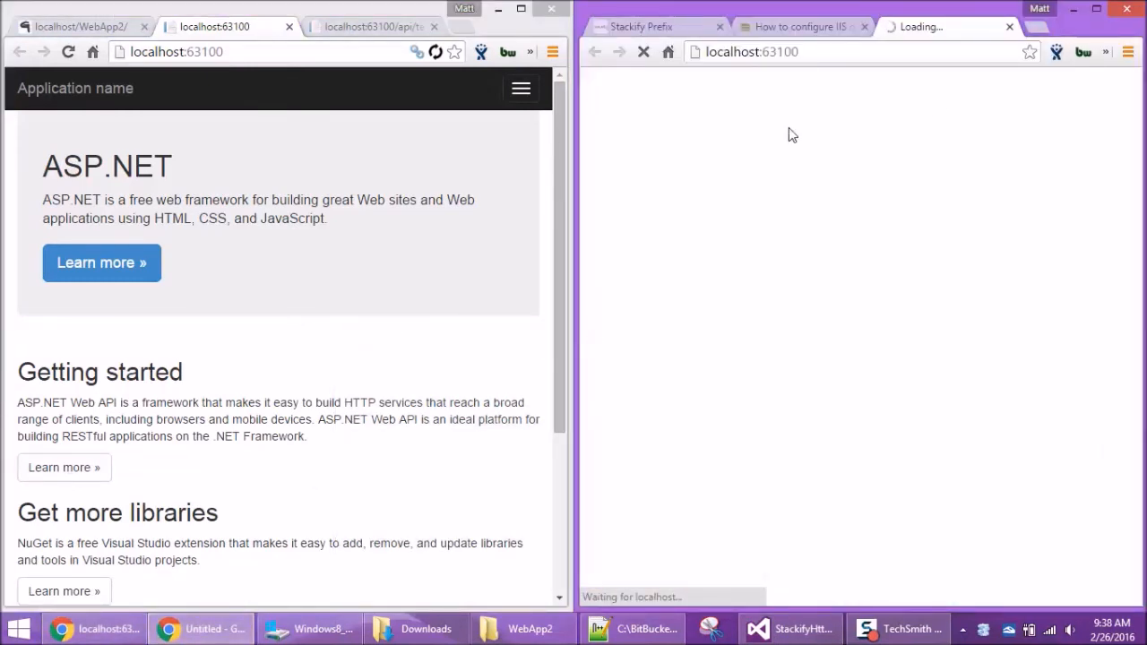
mouse_move(762, 38)
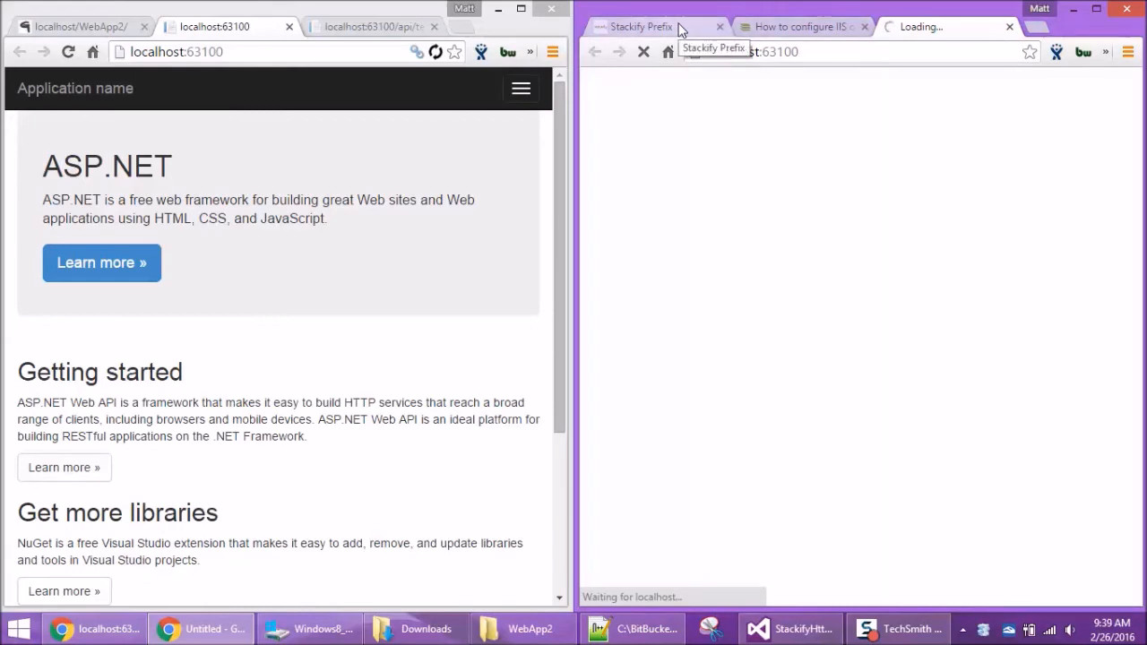
Switch to the Stackify Prefix tab to see the new WebApp2 Home.Index requests.
left_click(636, 26)
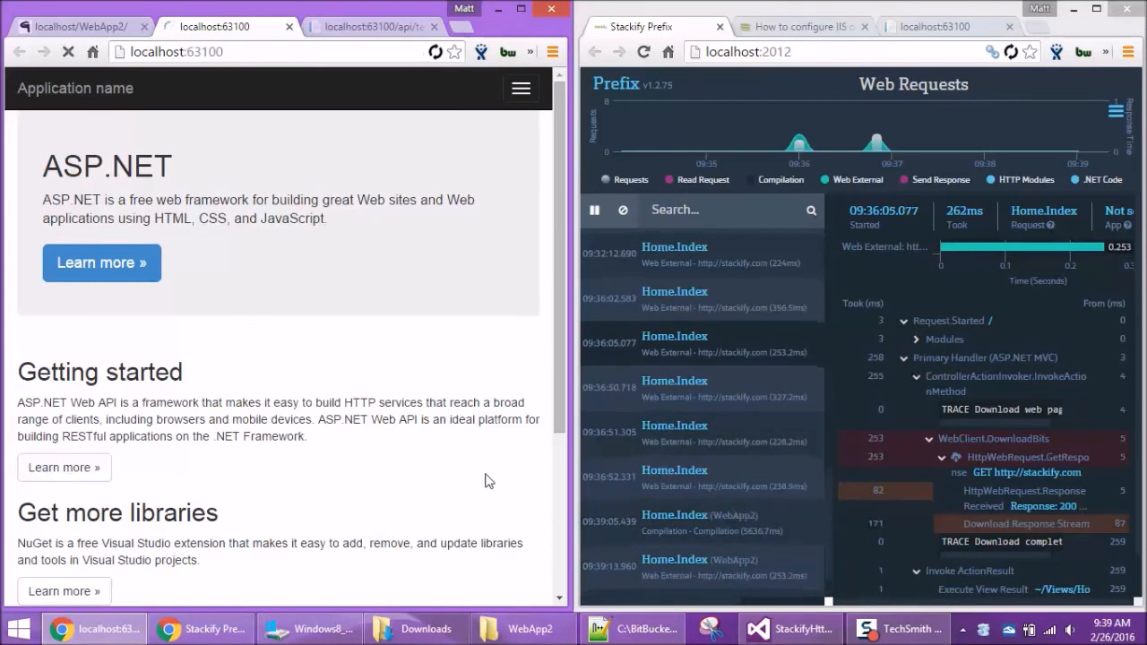
Show the request headers of the newest Home.Index trace.
scroll("down", 3)
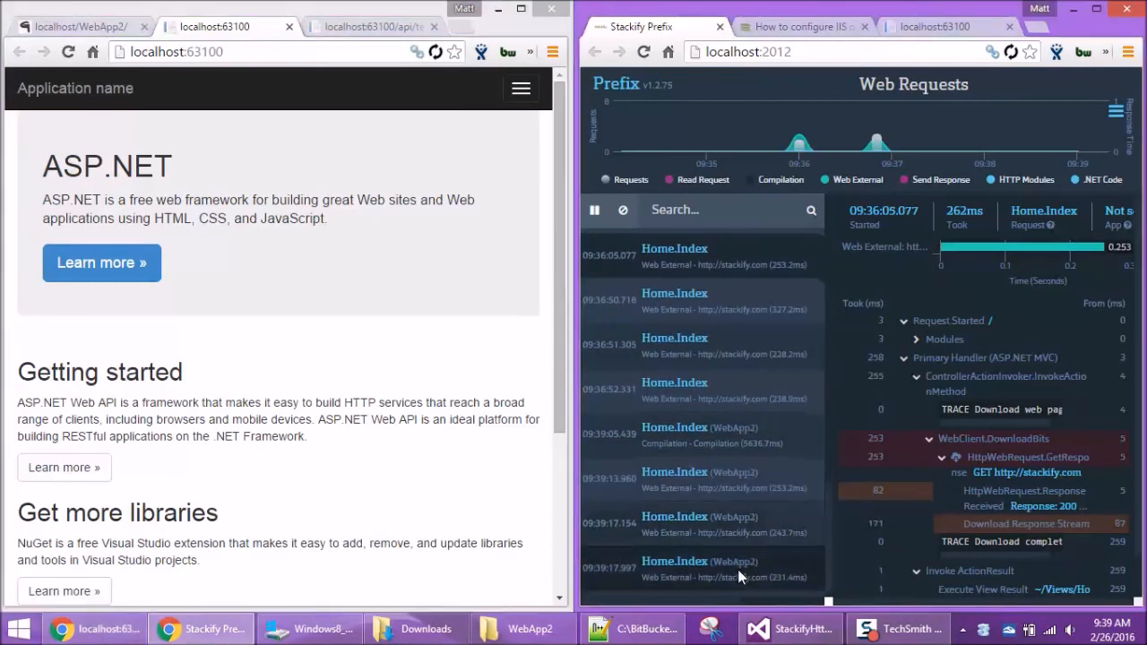
left_click(699, 567)
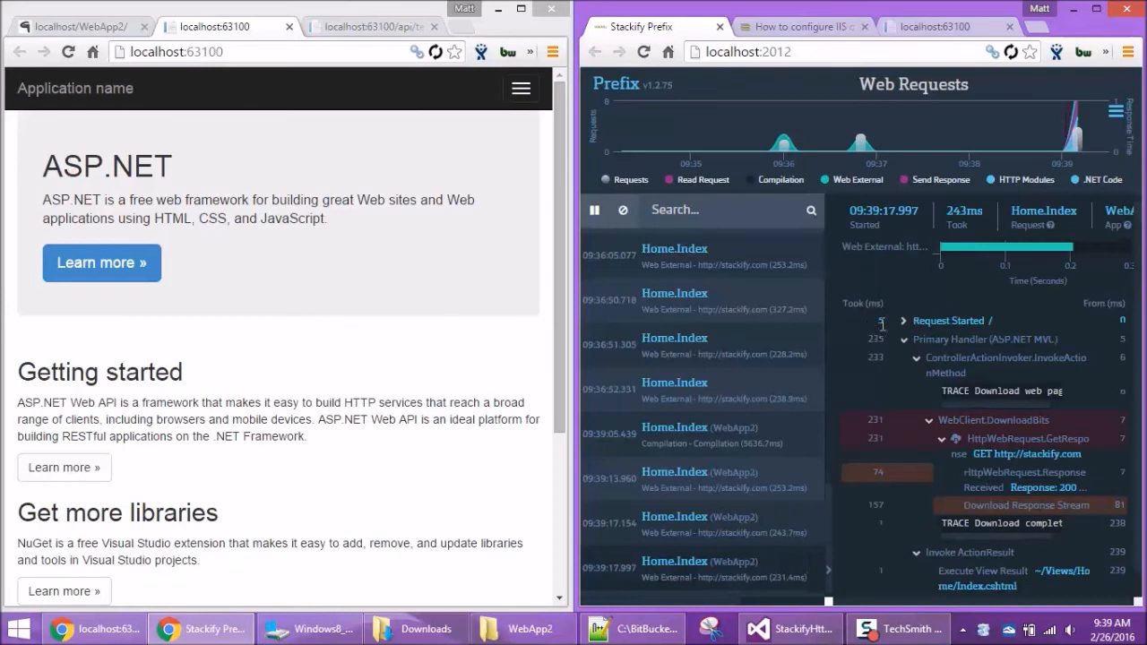
left_click(904, 321)
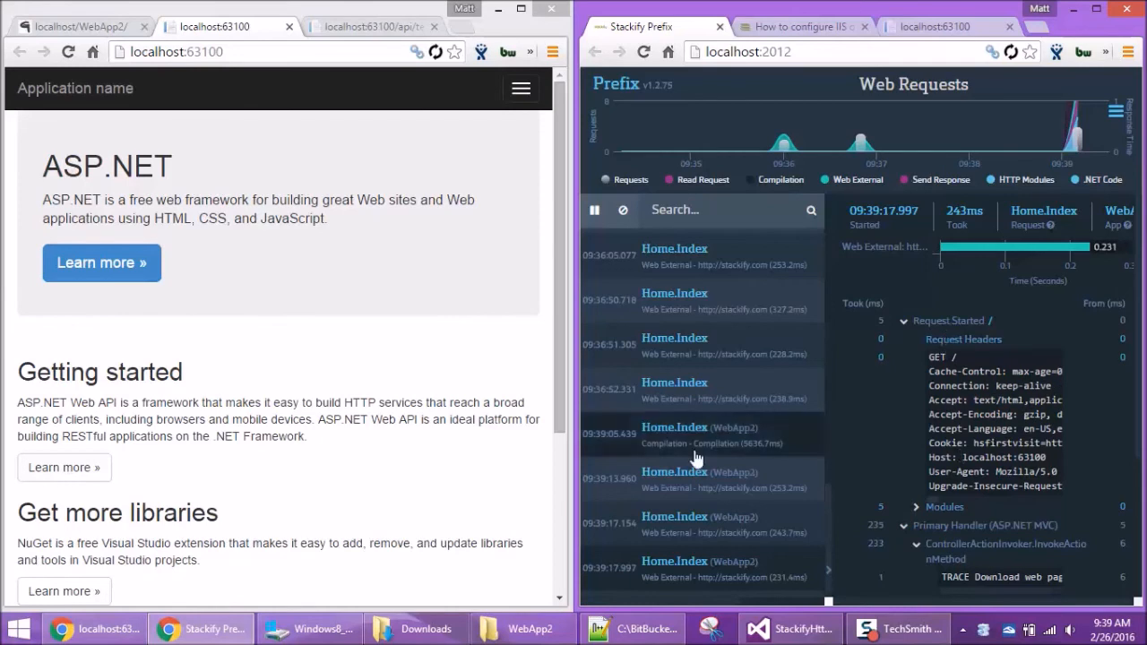
Generate a seredisasync request and view its trace with RedisDatabase StringSet and StringGet calls.
left_click(367, 26)
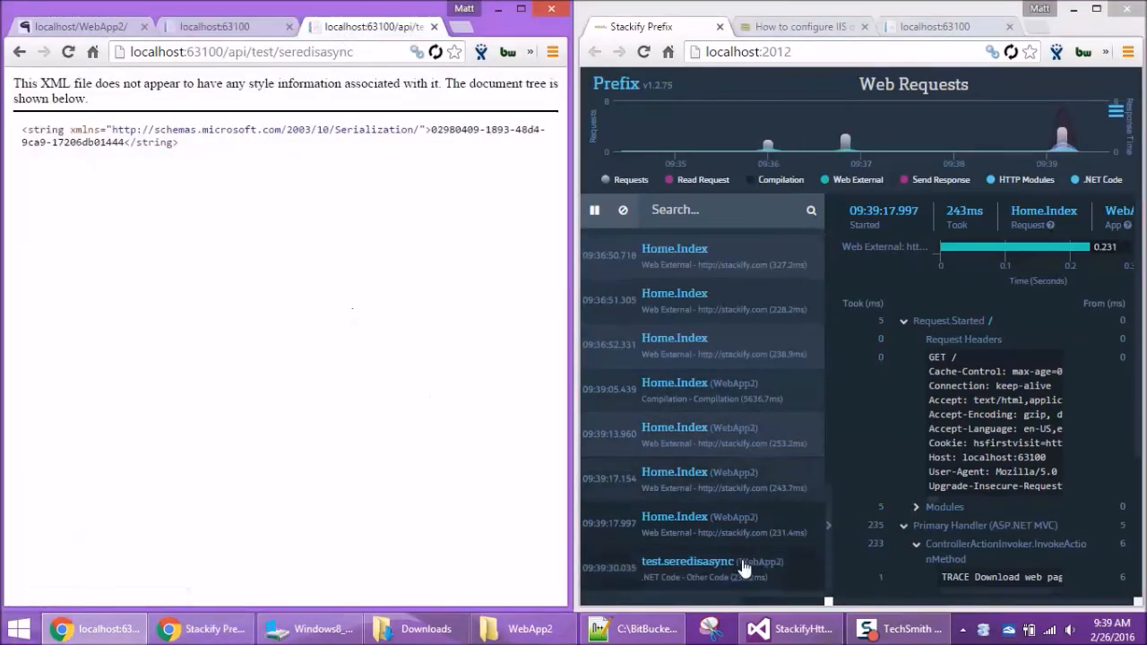
left_click(688, 561)
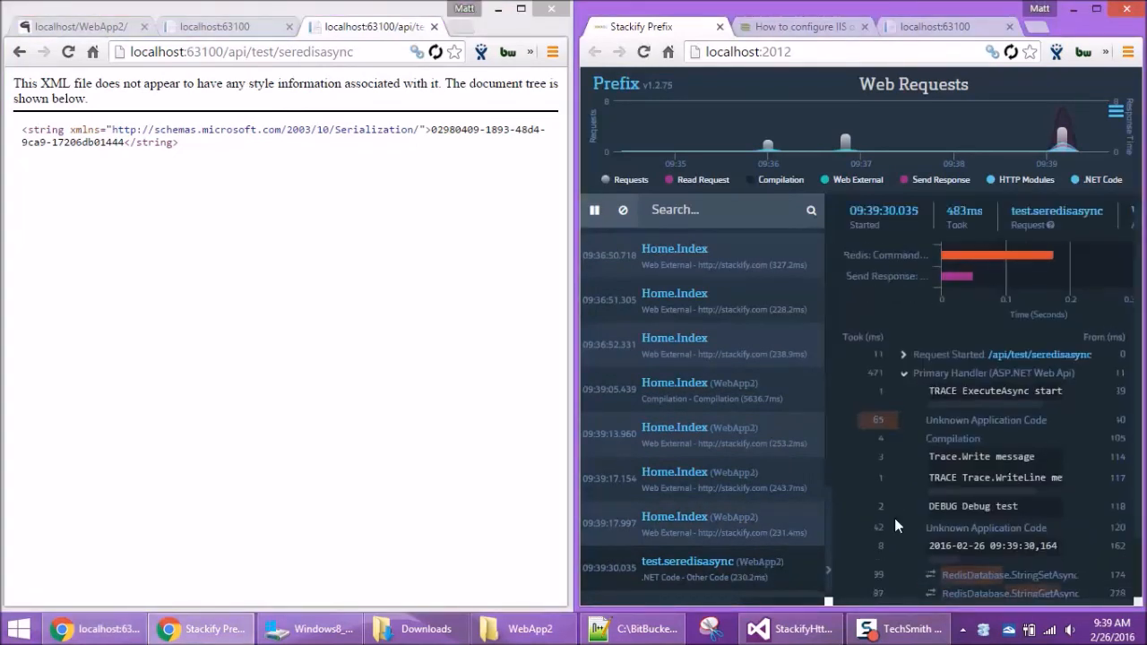
scroll("down", 3)
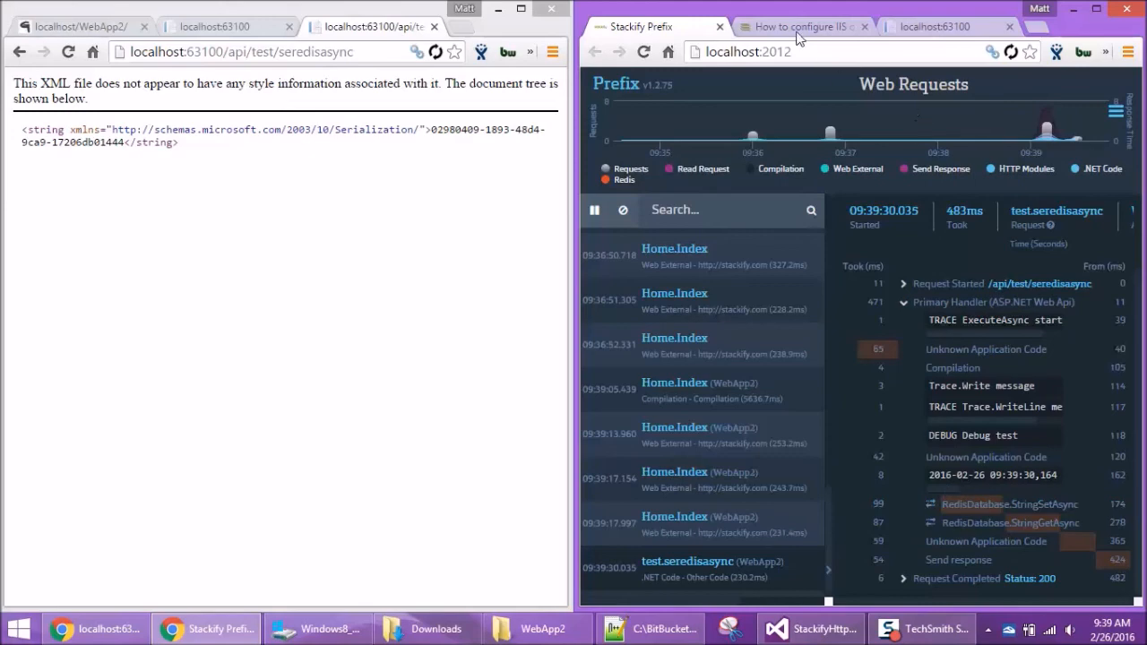
Read the 'How to configure IIS' article through Option 3 and the PrefixModule_Net40/Net20 modules config.
left_click(798, 26)
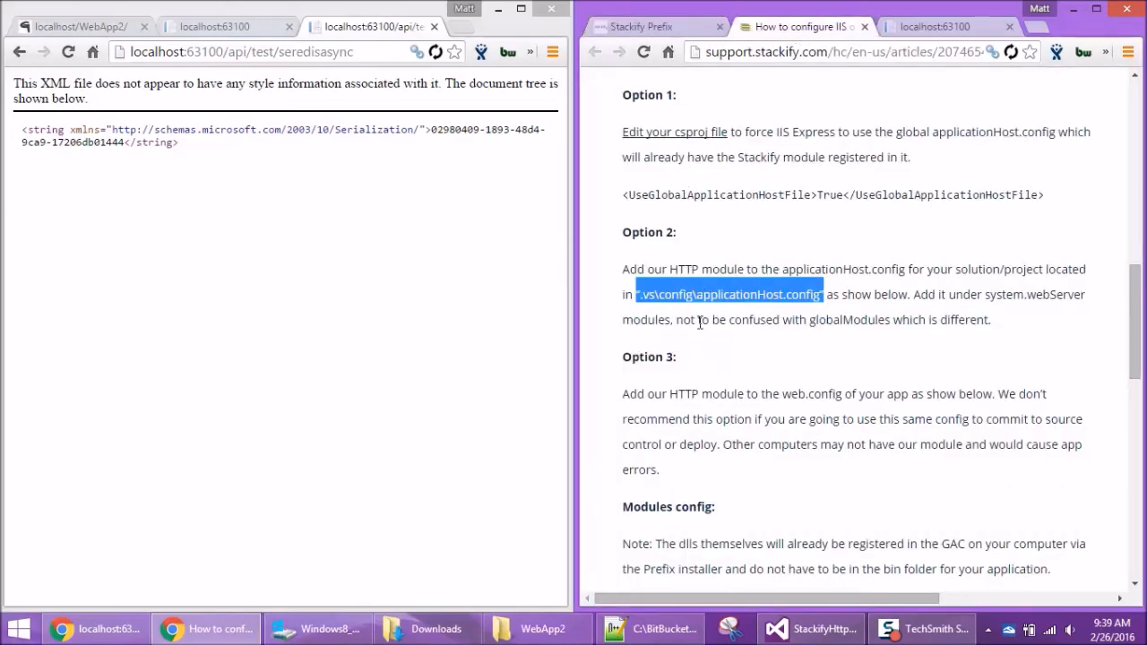
left_click(695, 372)
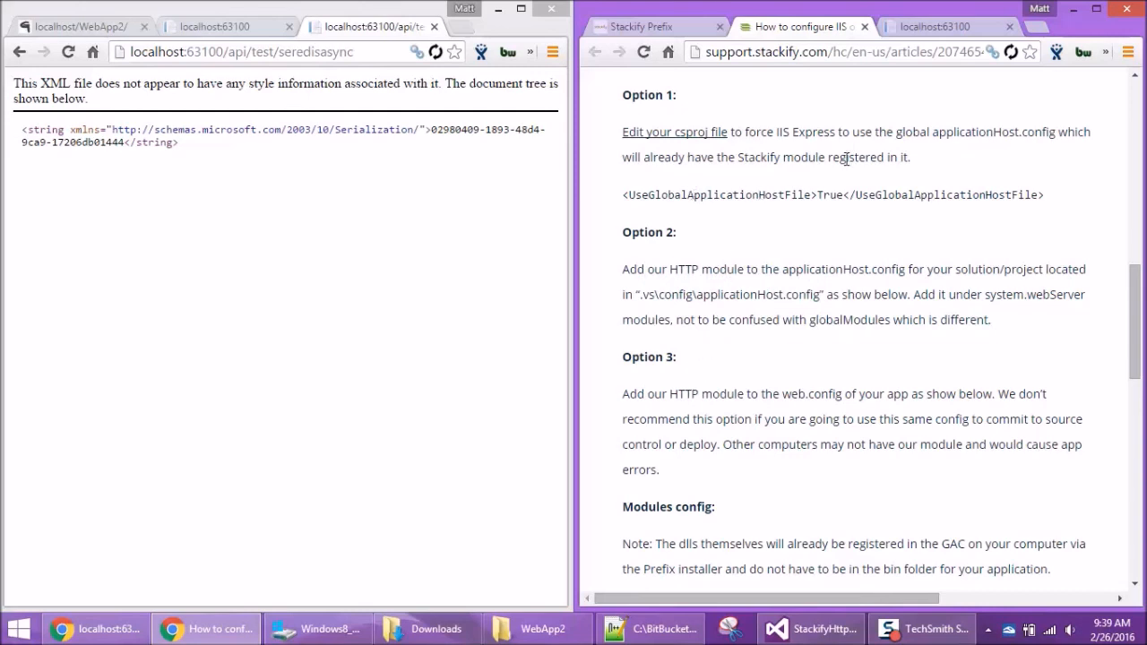
mouse_move(750, 296)
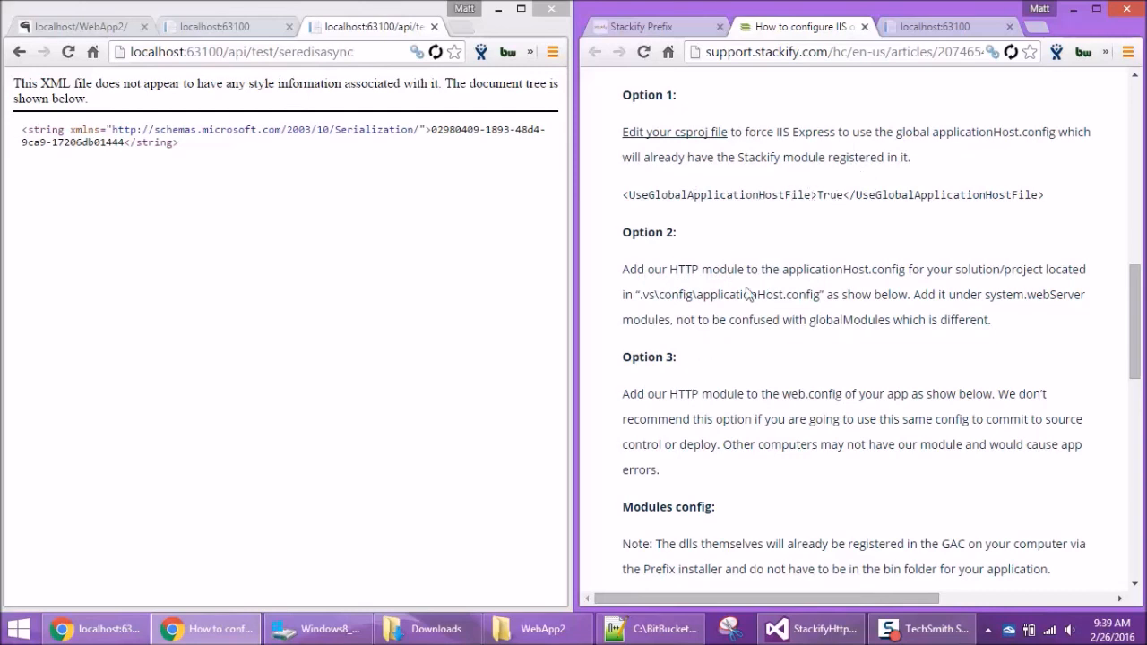
mouse_move(806, 301)
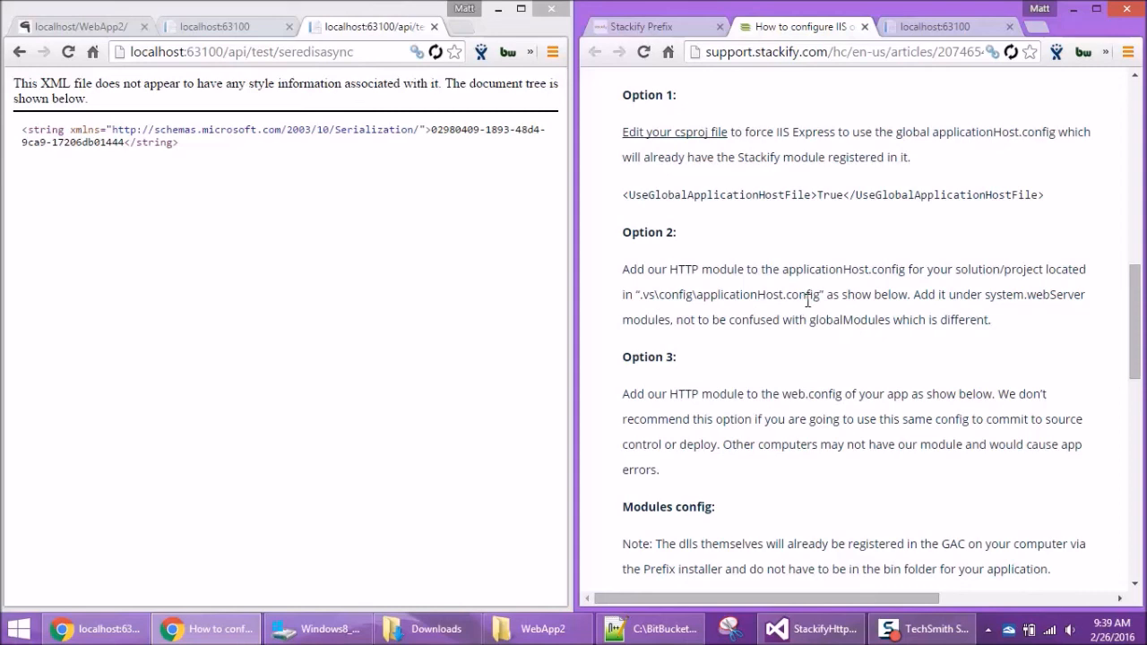
mouse_move(665, 317)
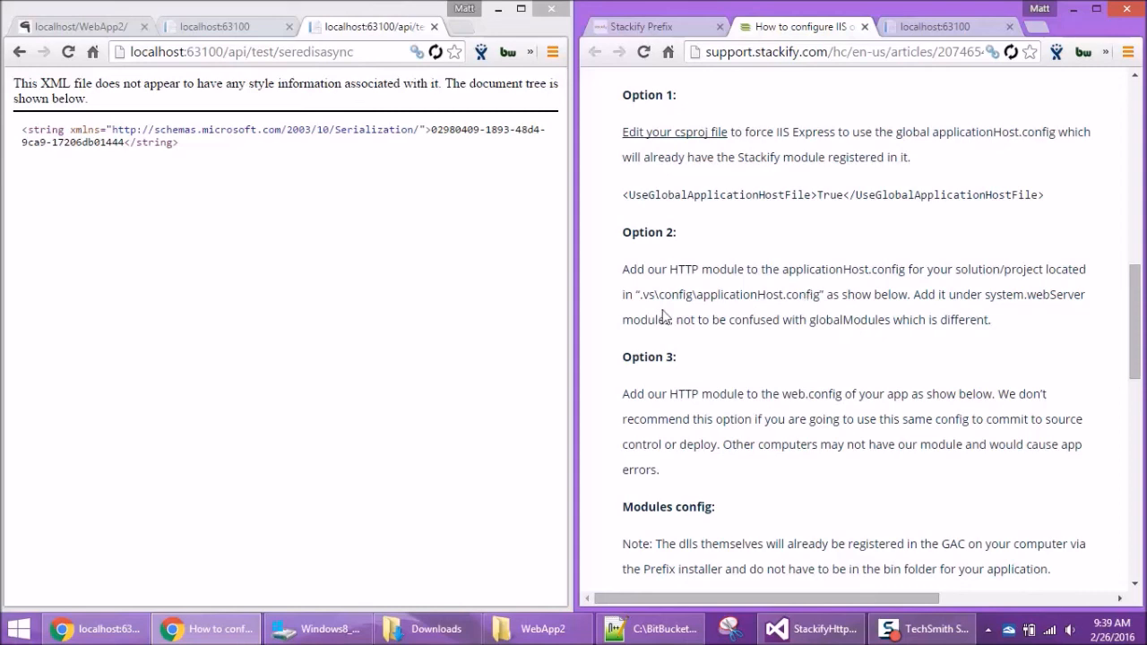
mouse_move(739, 314)
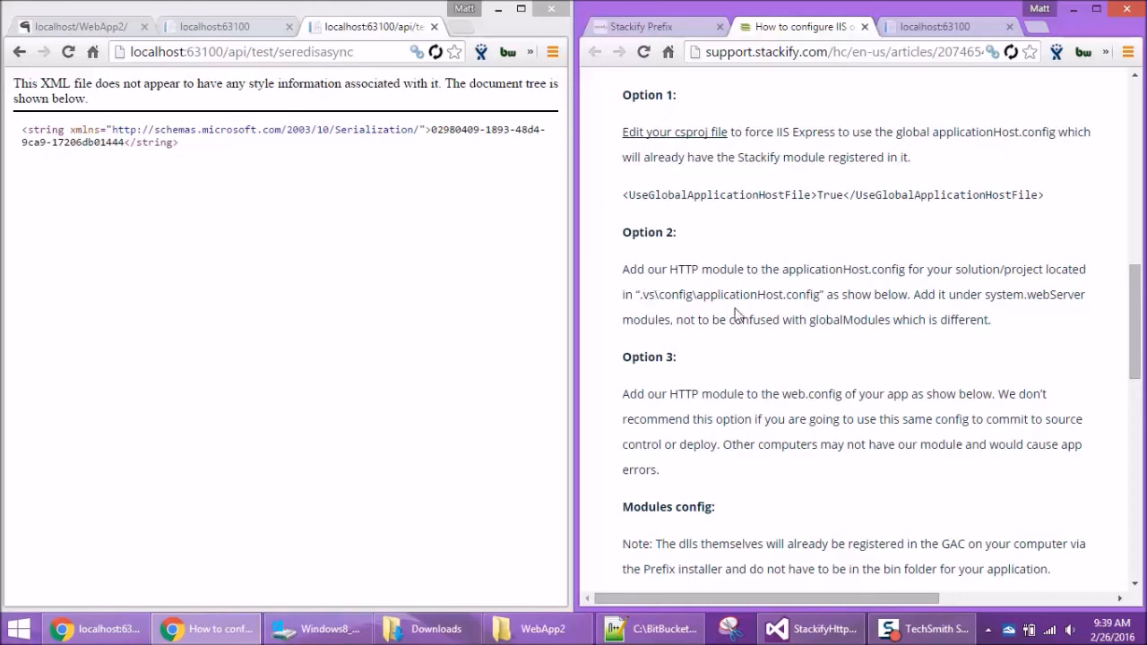
scroll("down", 3)
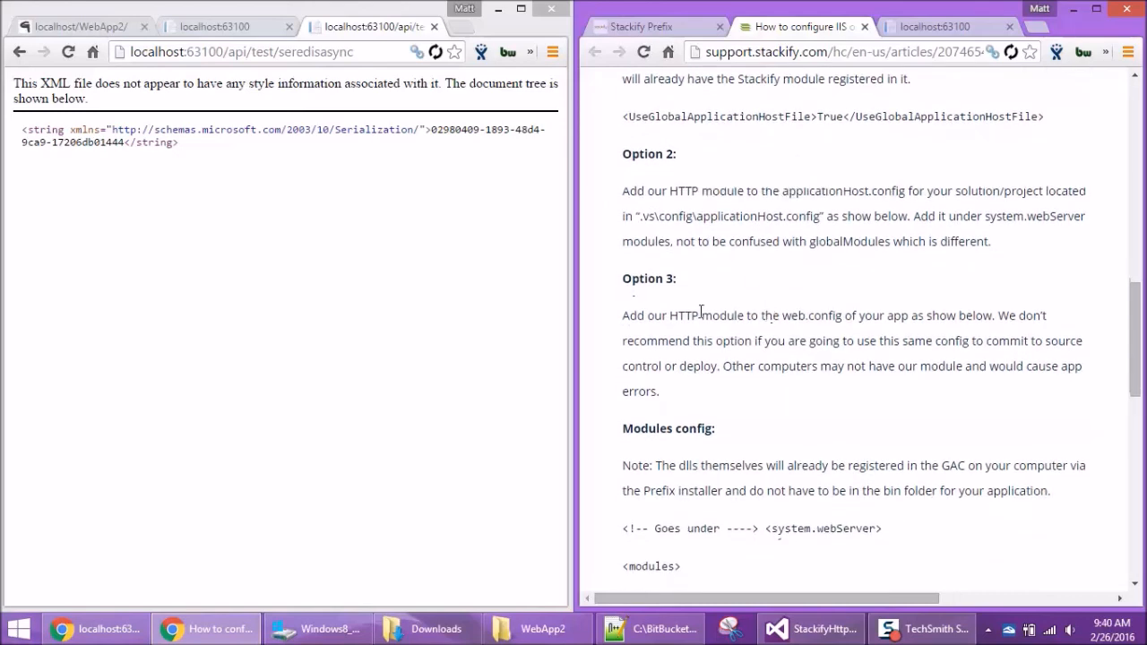
scroll("down", 3)
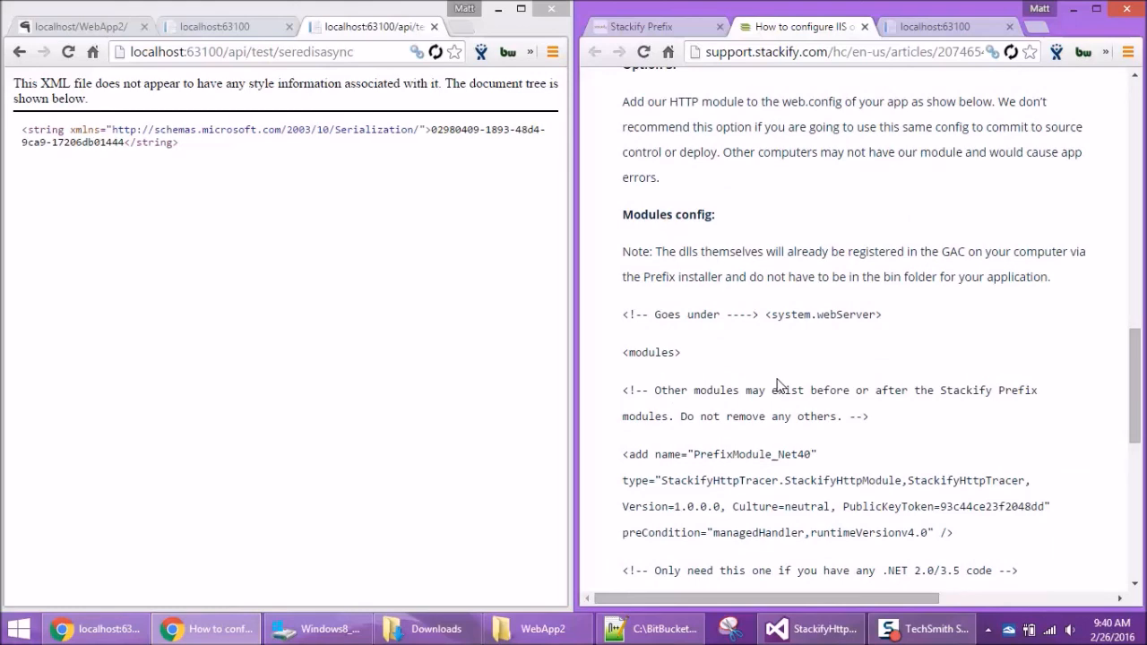
scroll("down", 3)
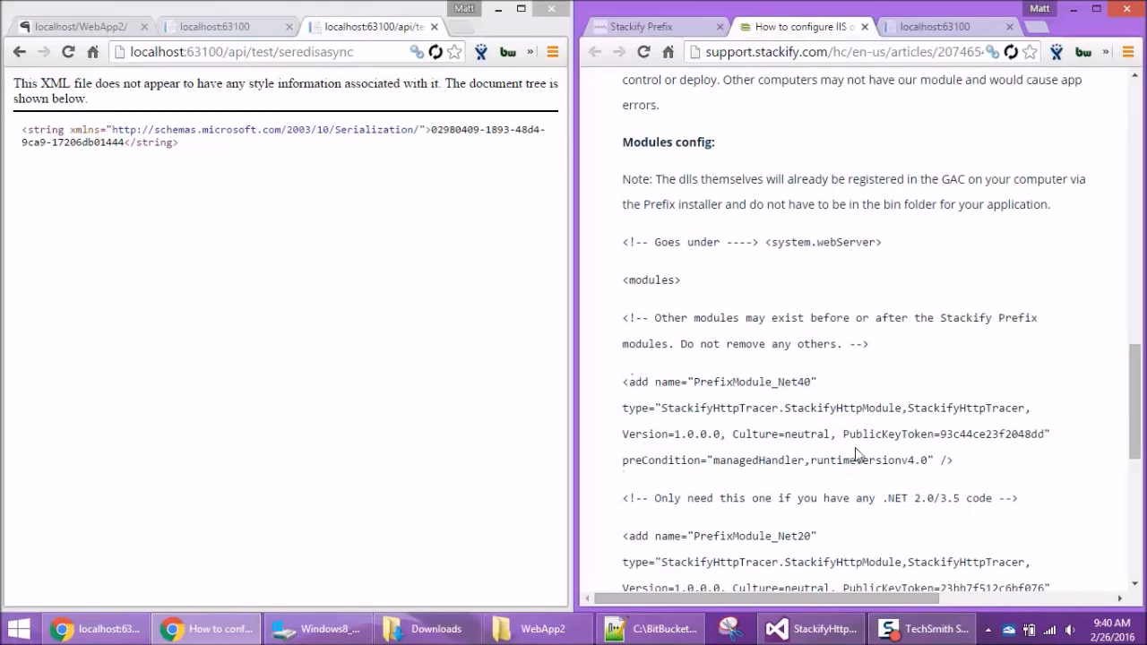
mouse_move(901, 401)
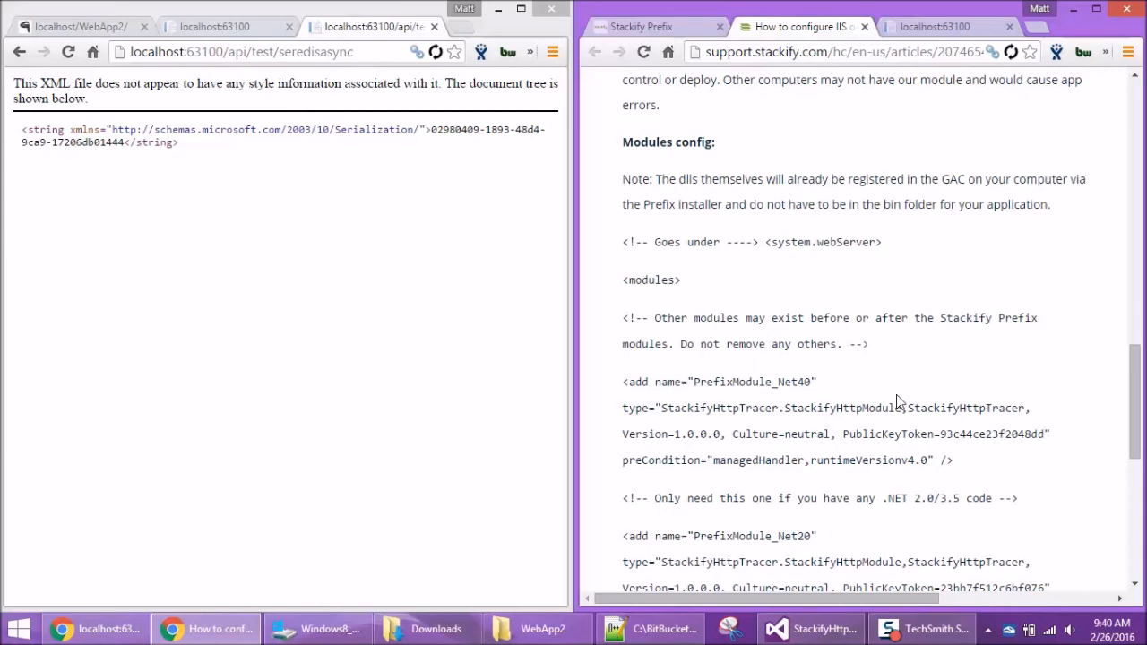
scroll("up", 3)
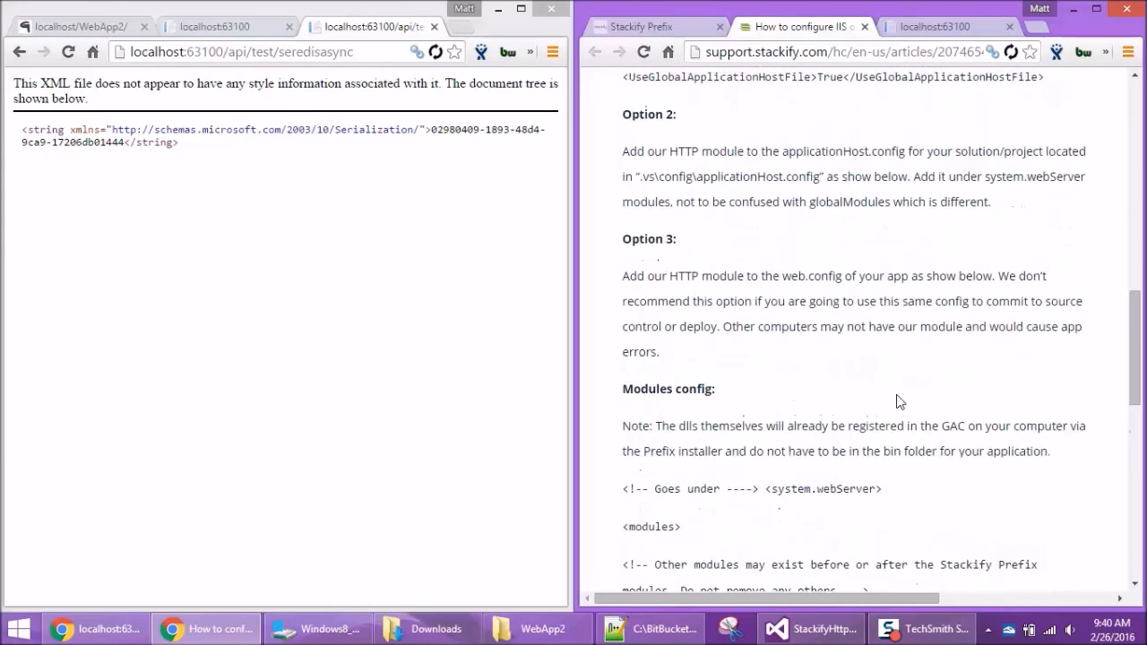